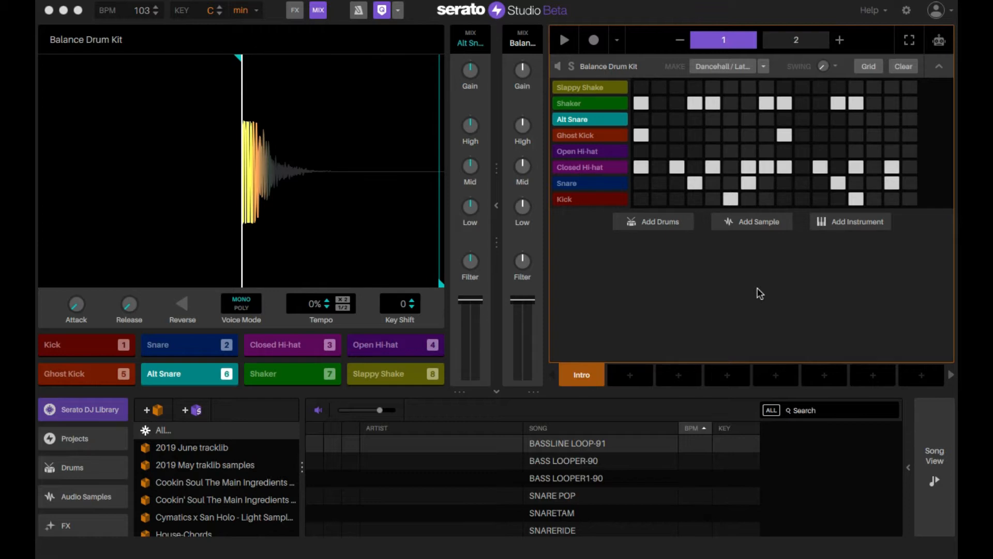
pyautogui.moveTo(753, 292)
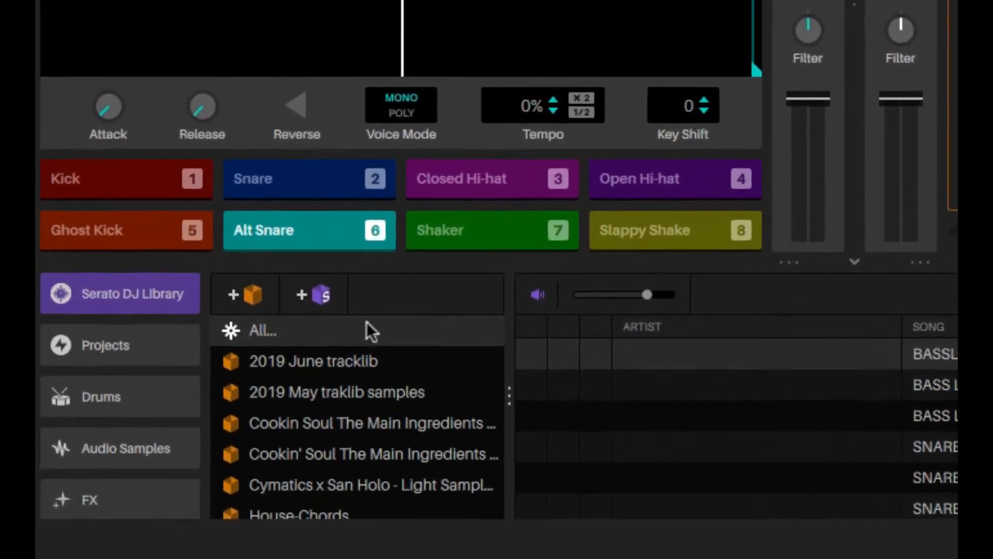
# - Browse the project crates and return to the Serato DJ Library crates
pyautogui.click(105, 344)
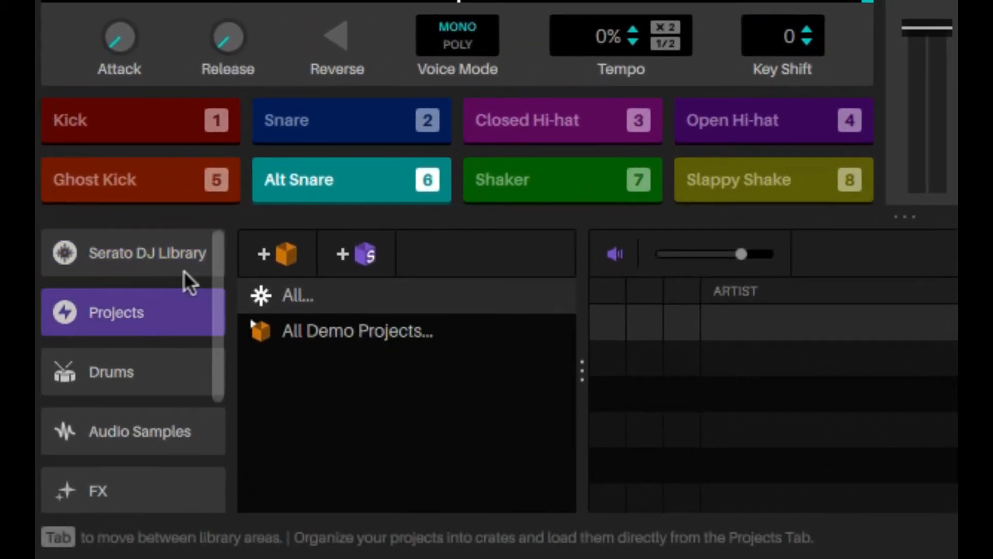
pyautogui.click(149, 253)
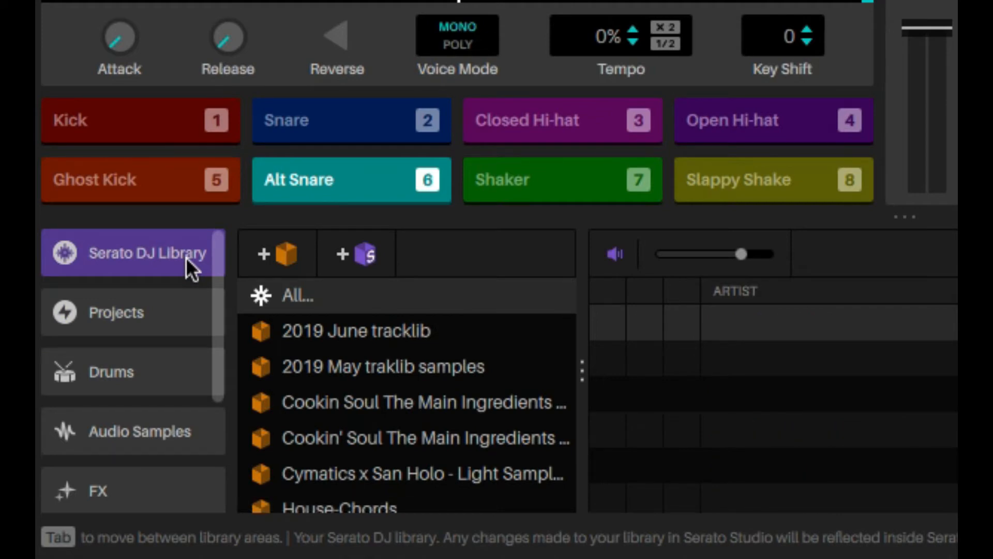
pyautogui.moveTo(281, 347)
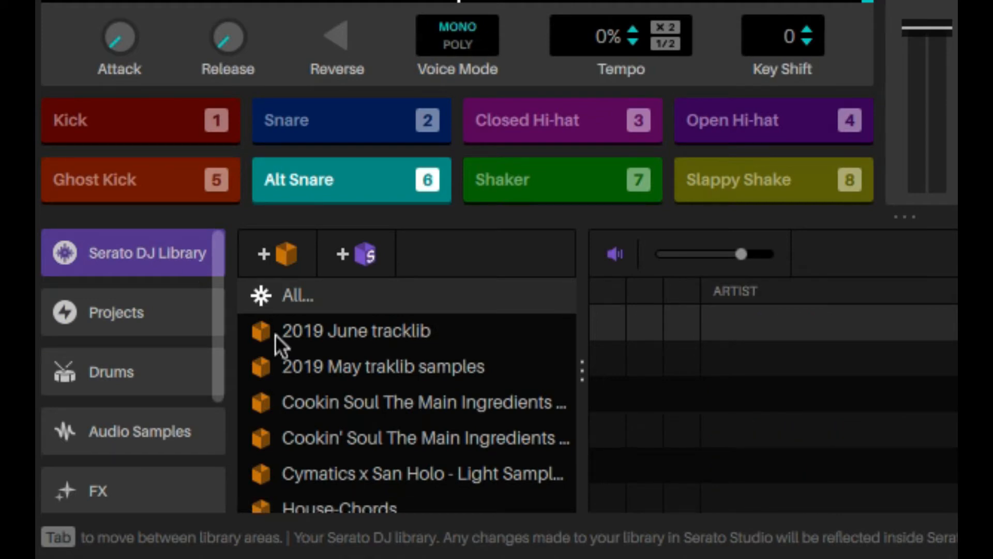
pyautogui.scroll(-3)
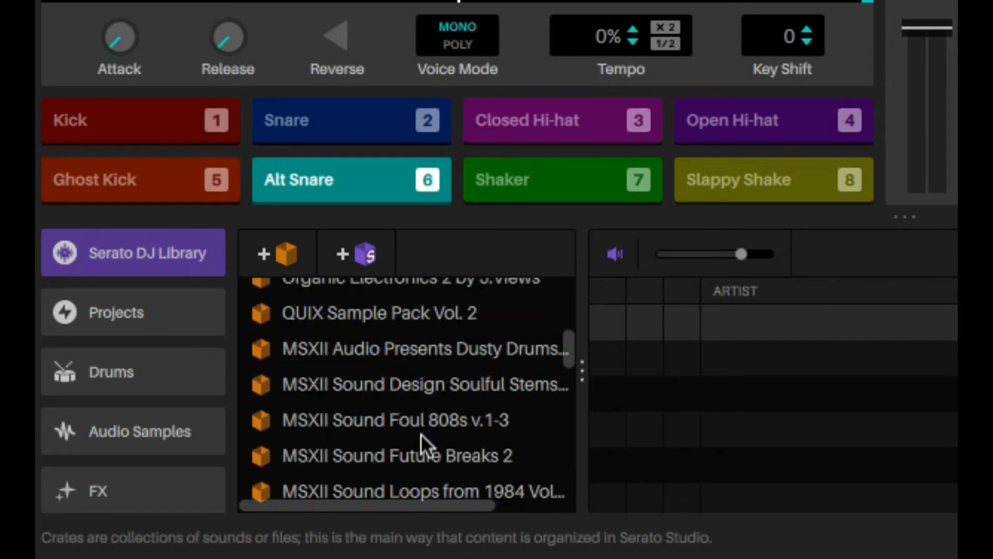
pyautogui.scroll(3)
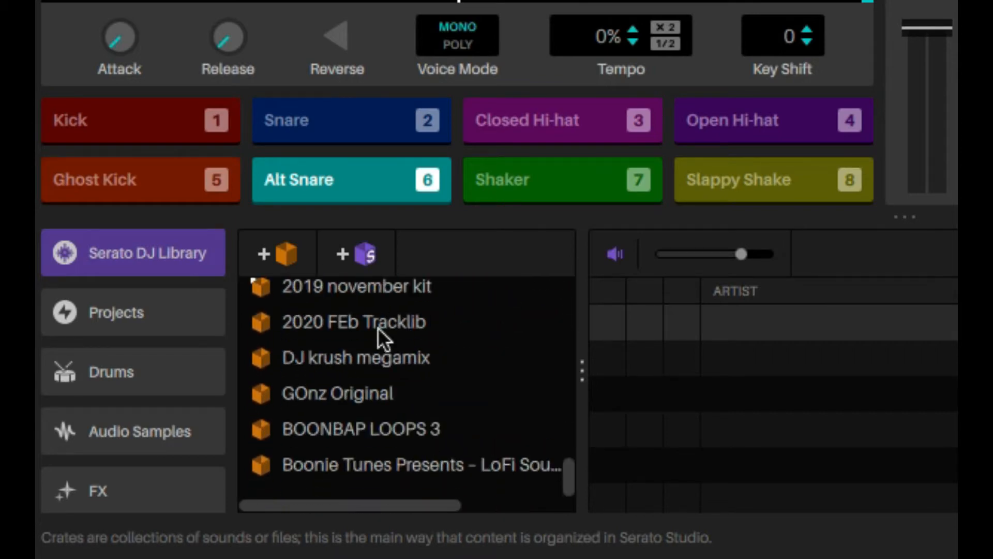
pyautogui.moveTo(370, 417)
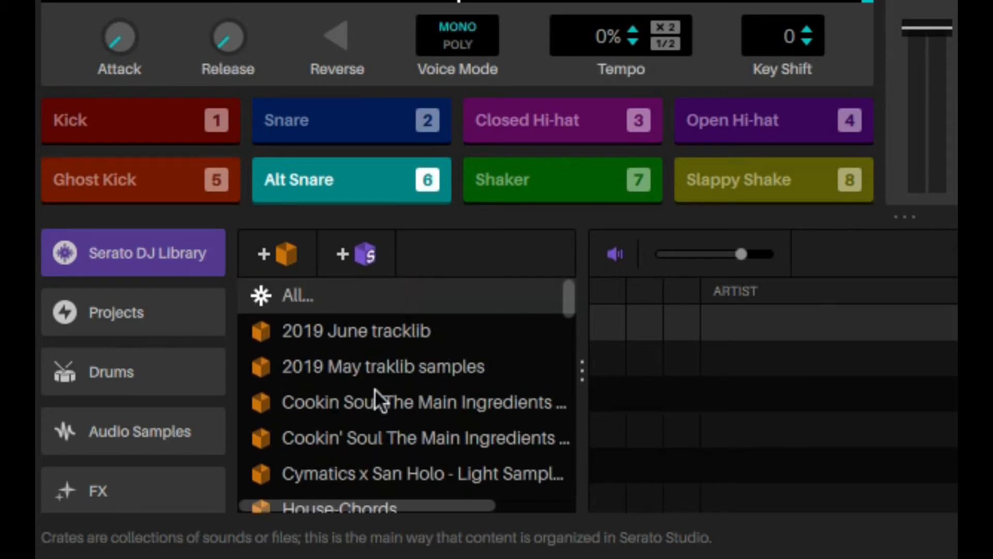
# - Create a new crate in the Drums library named 'Test Drum kit'
pyautogui.click(111, 372)
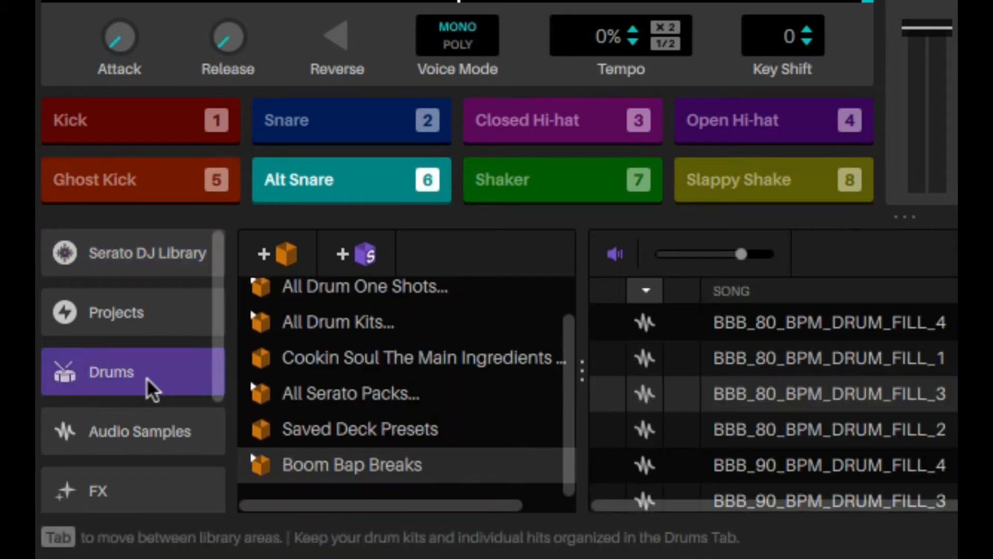
pyautogui.scroll(3)
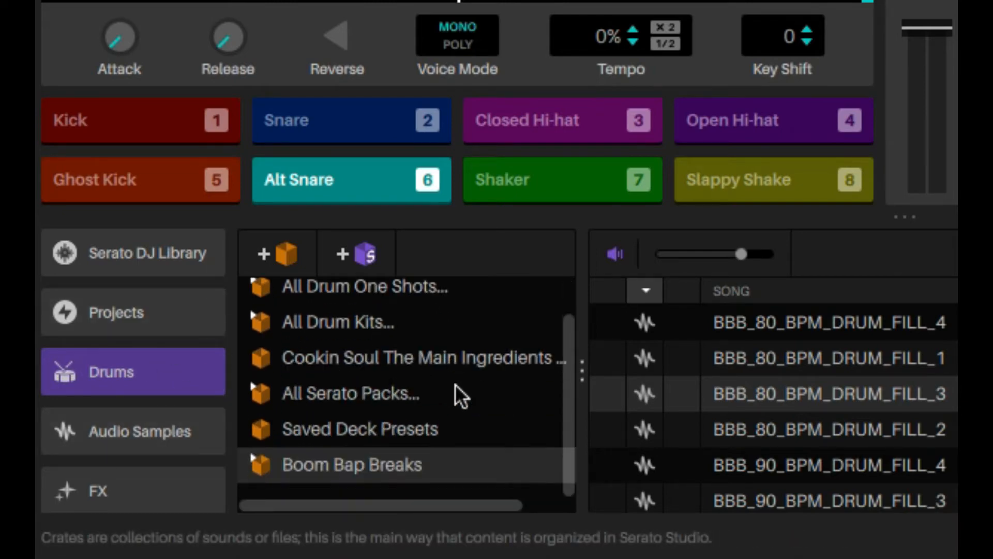
pyautogui.moveTo(276, 253)
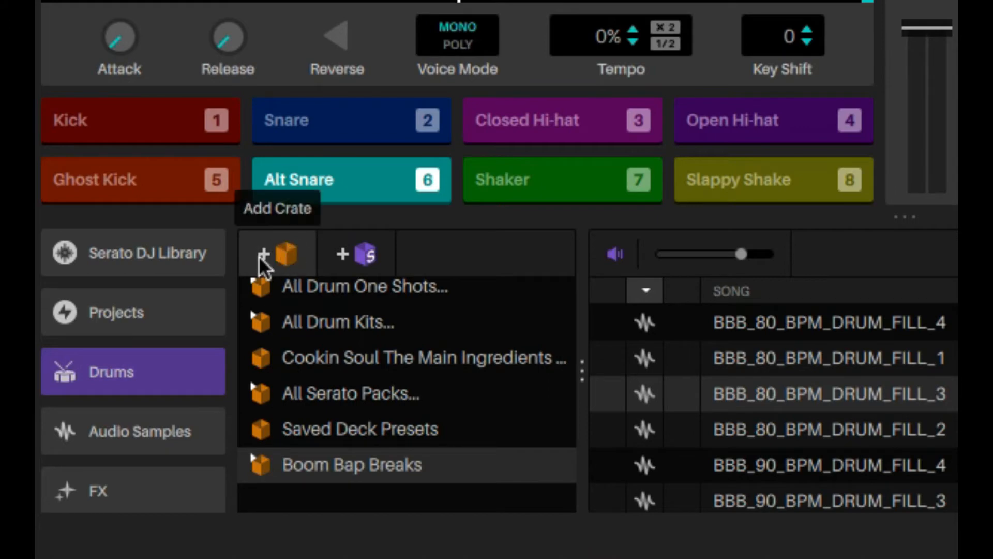
pyautogui.moveTo(273, 252)
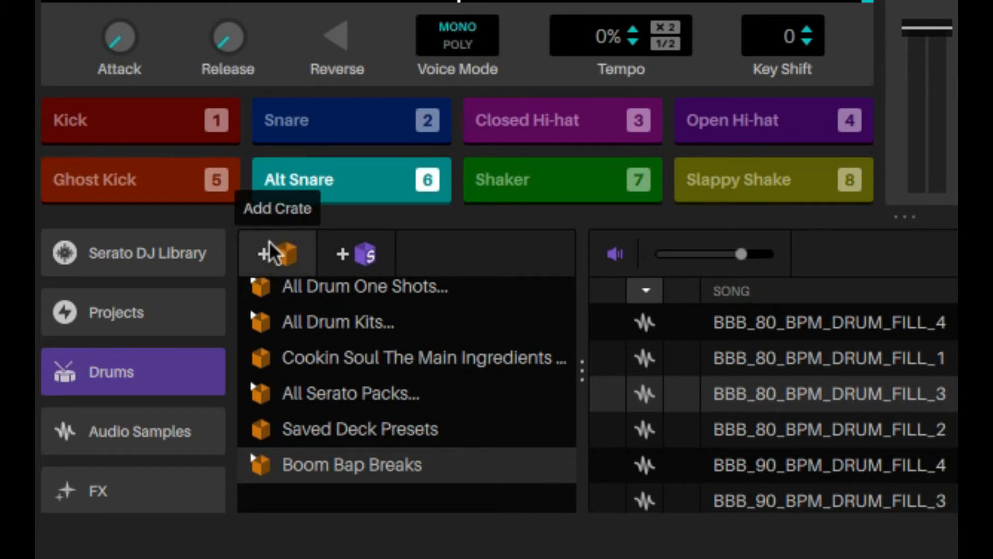
pyautogui.moveTo(269, 254)
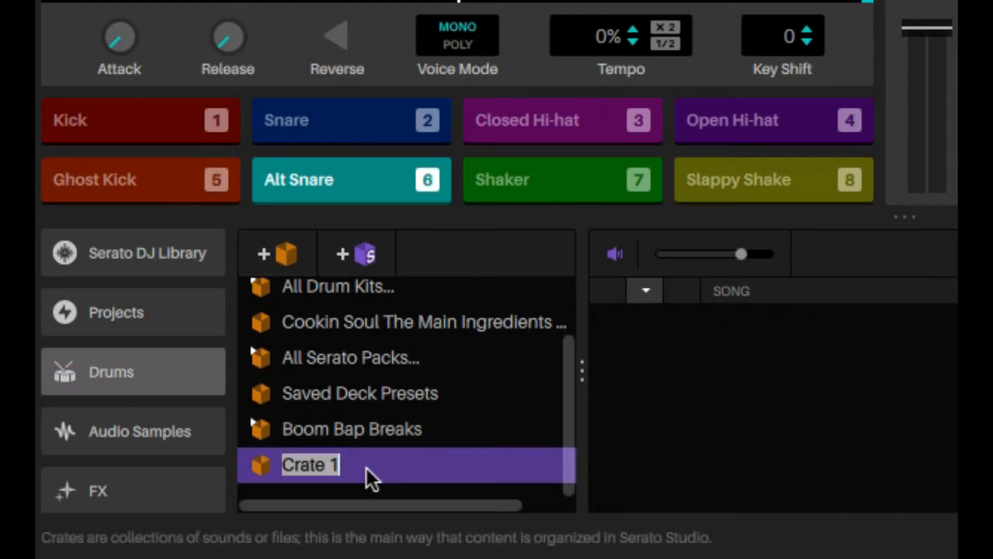
pyautogui.write('Test Drum')
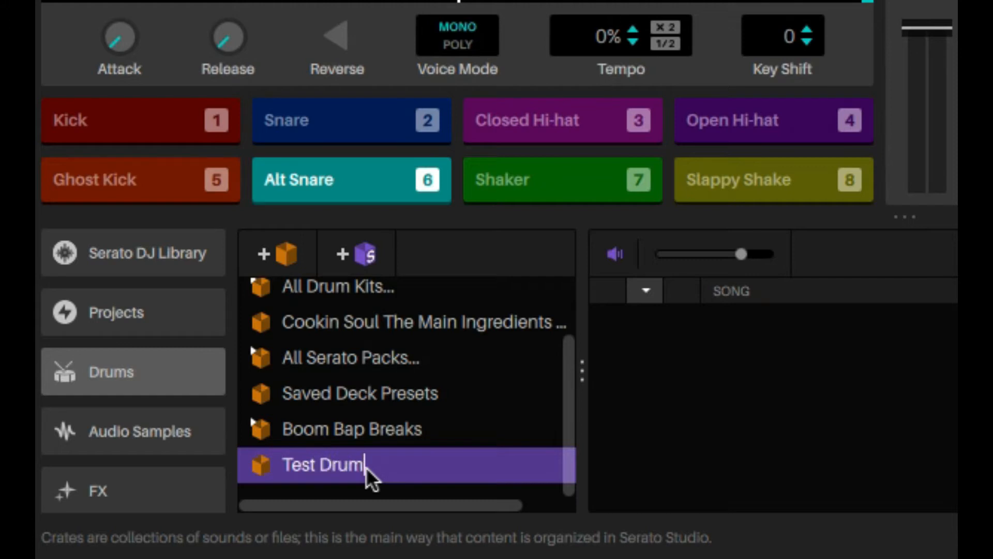
pyautogui.write('kit')
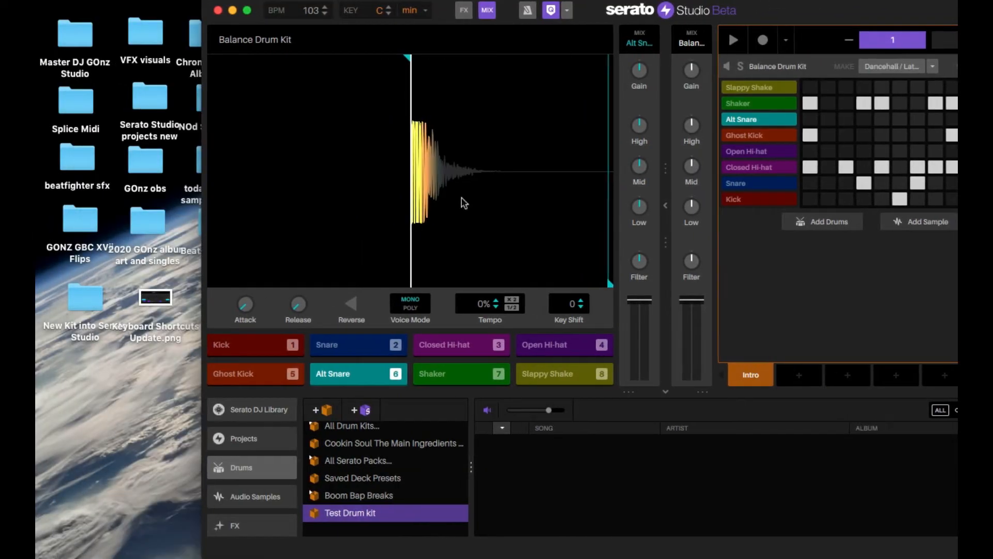
pyautogui.moveTo(90, 229)
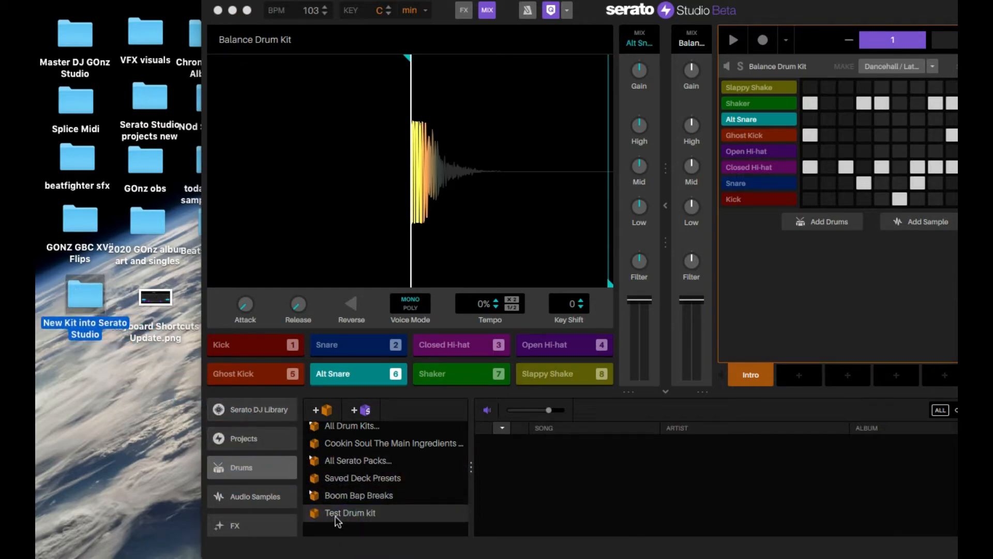
pyautogui.moveTo(79, 213)
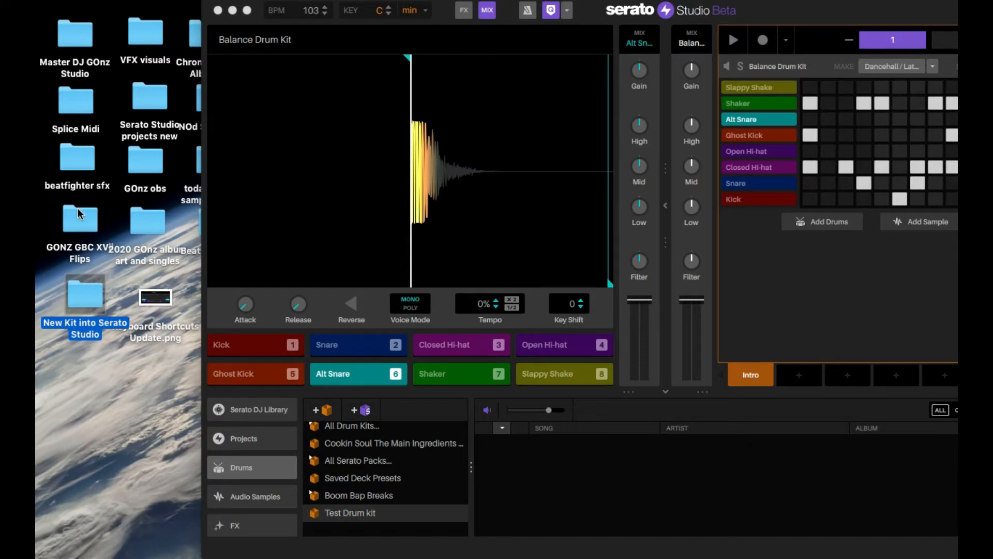
pyautogui.moveTo(144, 222)
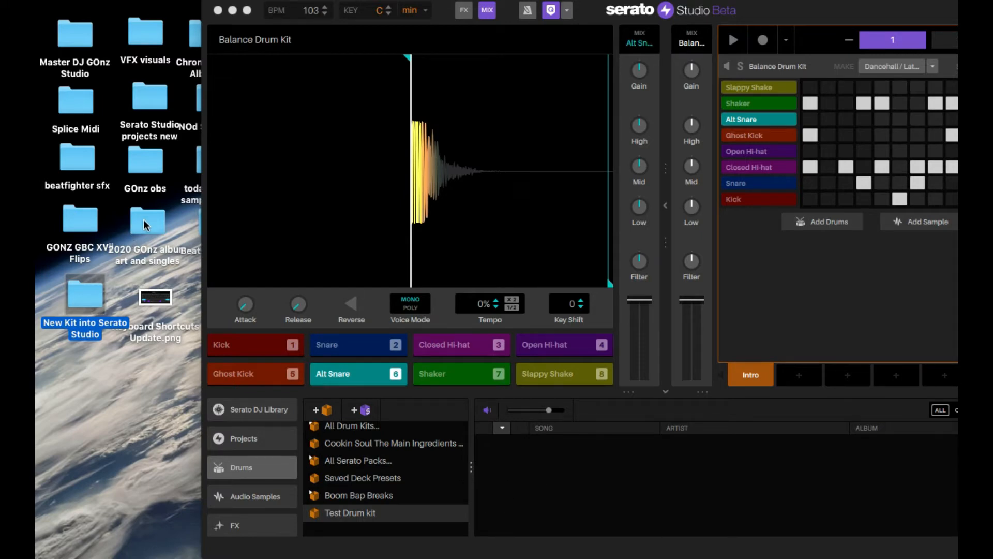
pyautogui.doubleClick(147, 225)
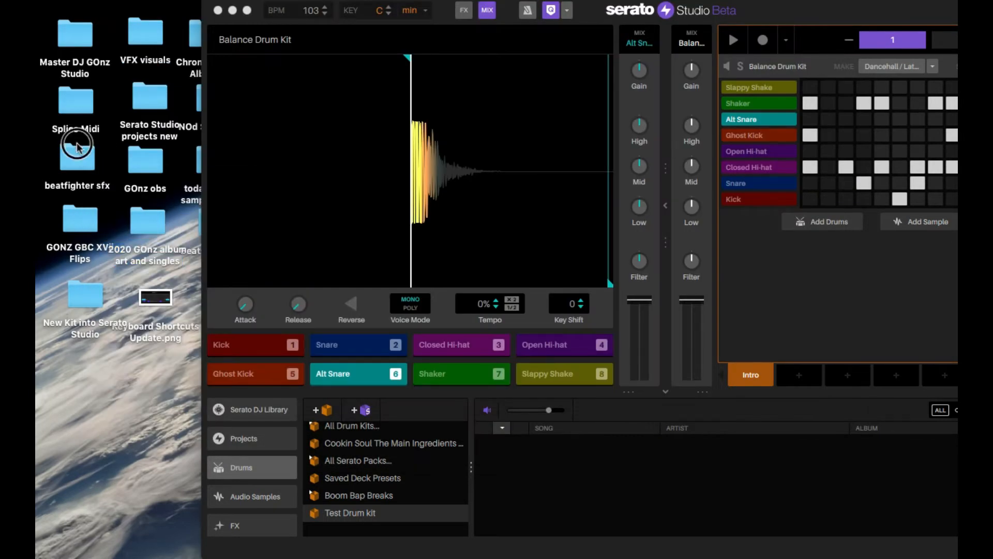
# - Open the beatfighter sfx folder in Finder to reach the Street Fighter 2 sound effects
pyautogui.doubleClick(76, 157)
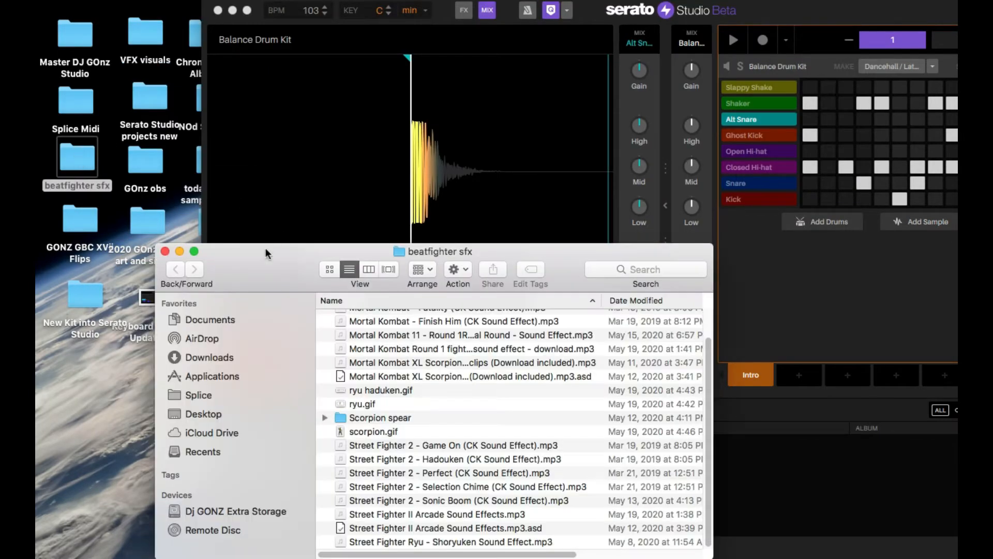
pyautogui.scroll(3)
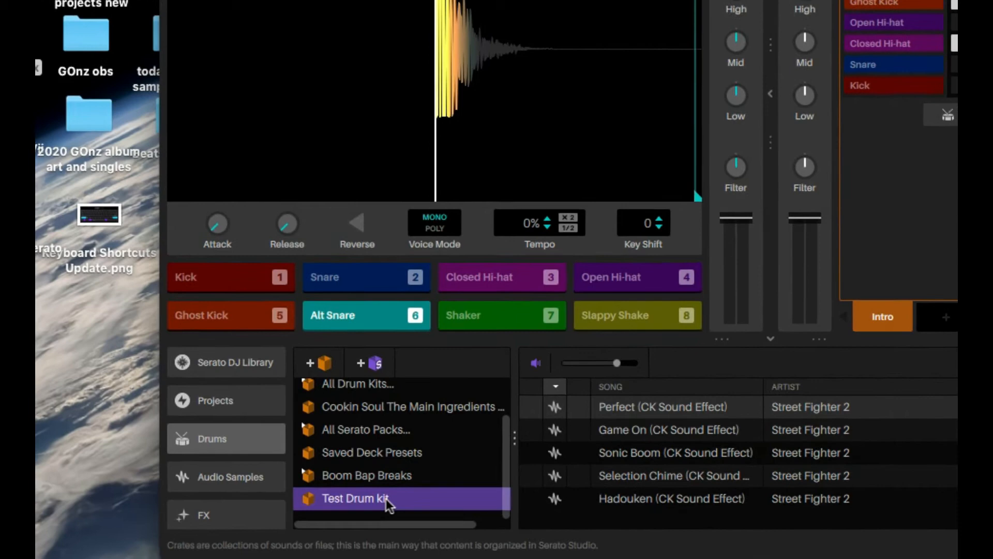
# - Create a new crate in the Audio Samples library named 'test sample'
pyautogui.click(366, 475)
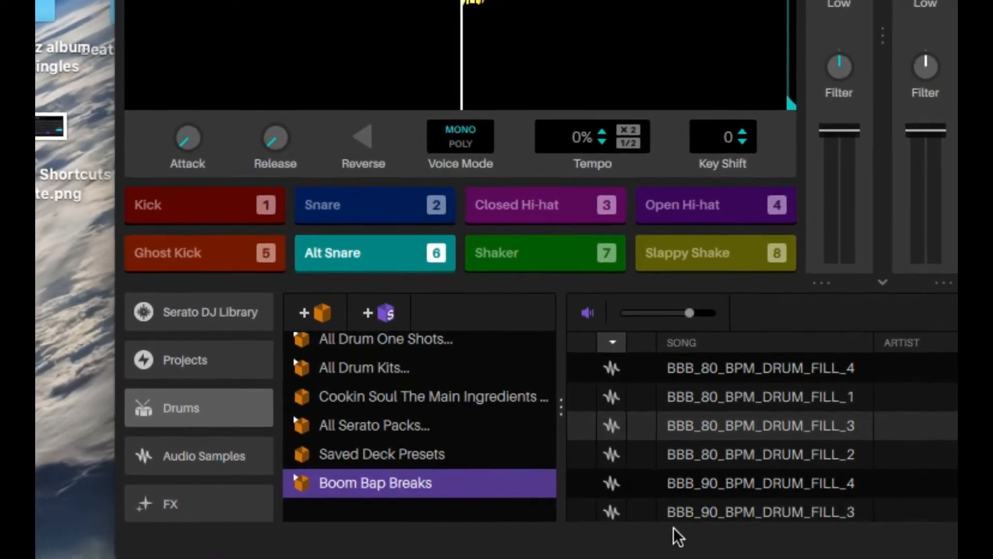
pyautogui.click(199, 455)
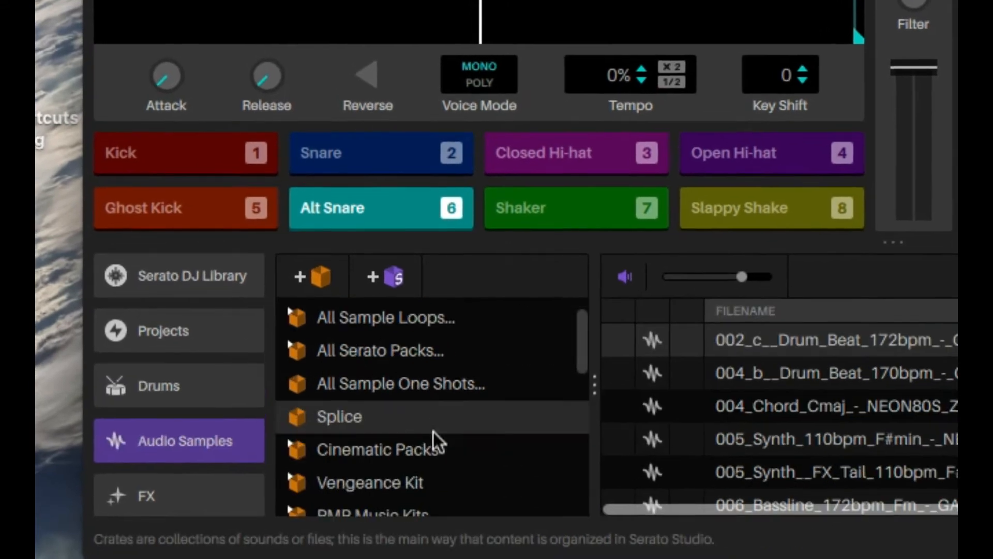
pyautogui.scroll(-3)
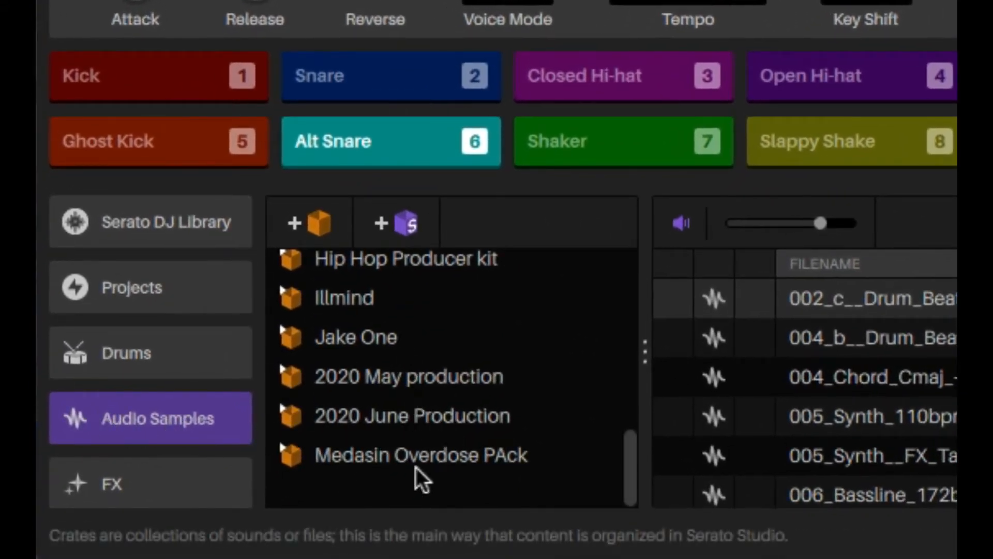
pyautogui.moveTo(308, 223)
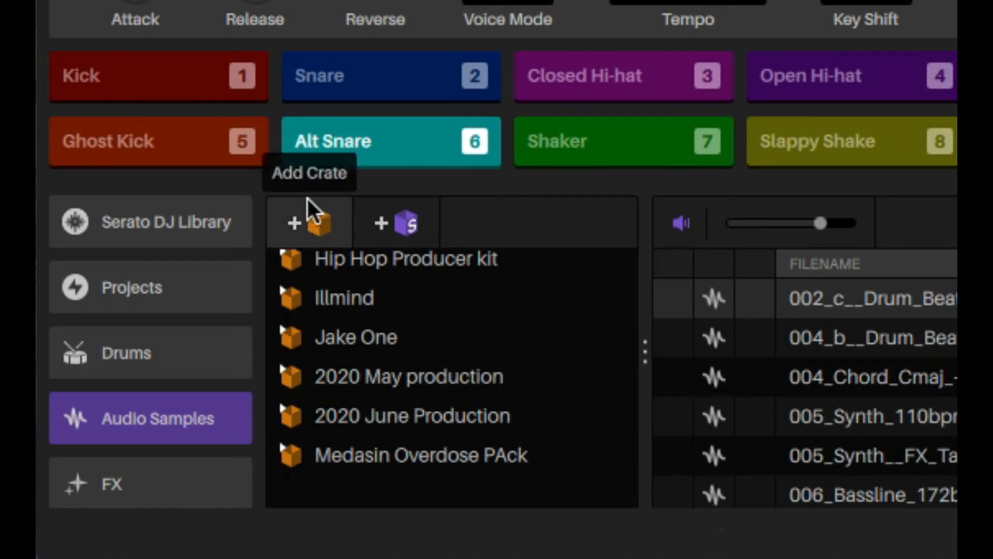
pyautogui.click(294, 223)
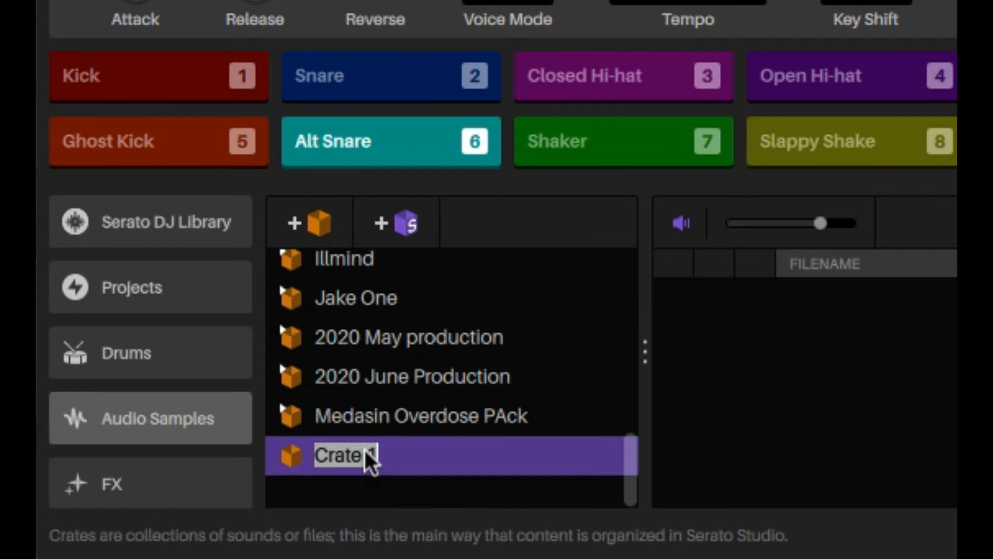
pyautogui.write('test sample')
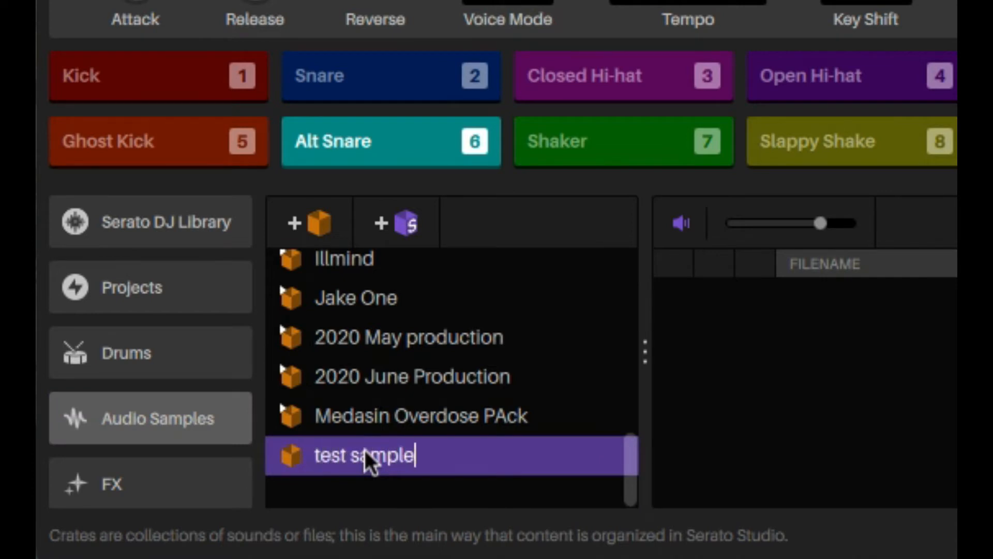
# - Show the MDSN sample files in the Medasin Overdose PAck crate
pyautogui.click(380, 455)
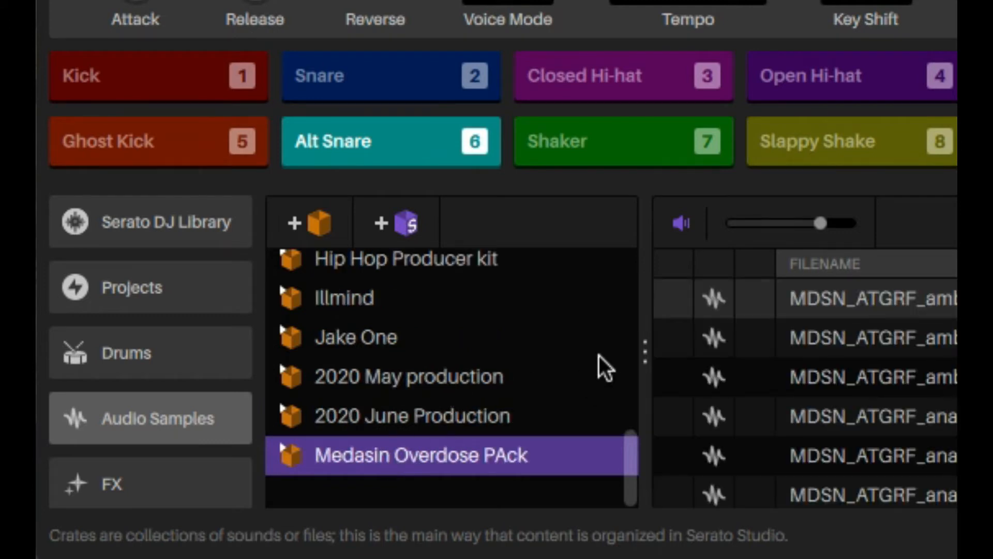
pyautogui.moveTo(579, 373)
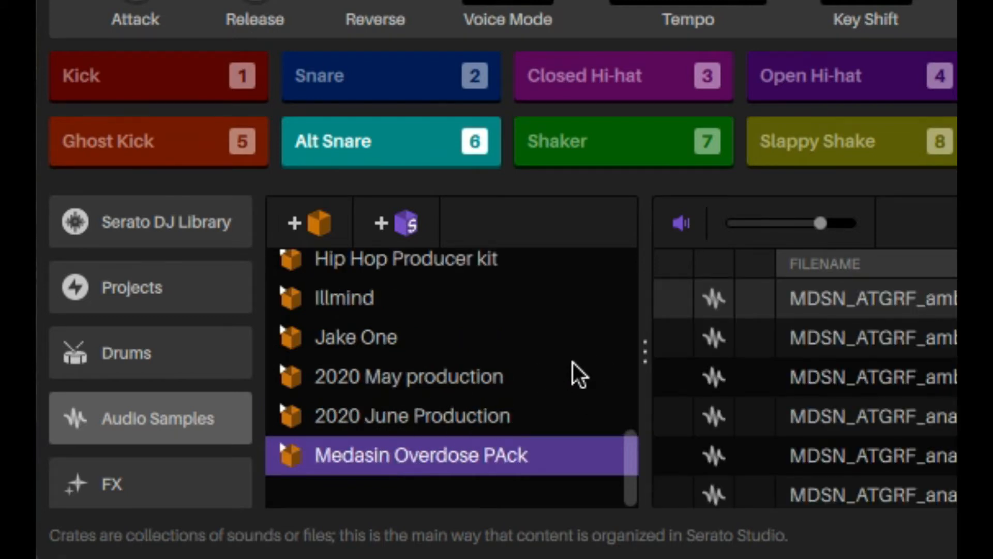
pyautogui.moveTo(533, 409)
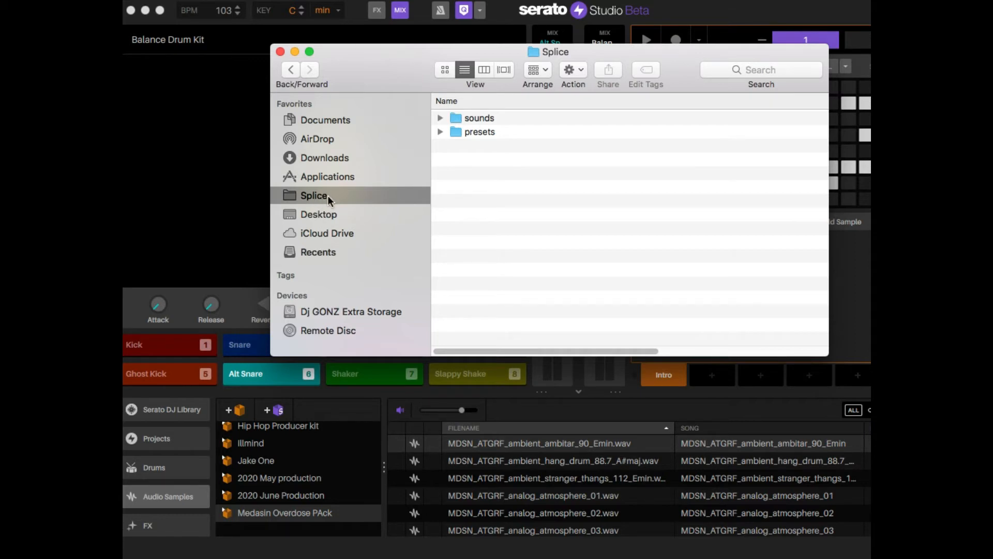
pyautogui.moveTo(468, 130)
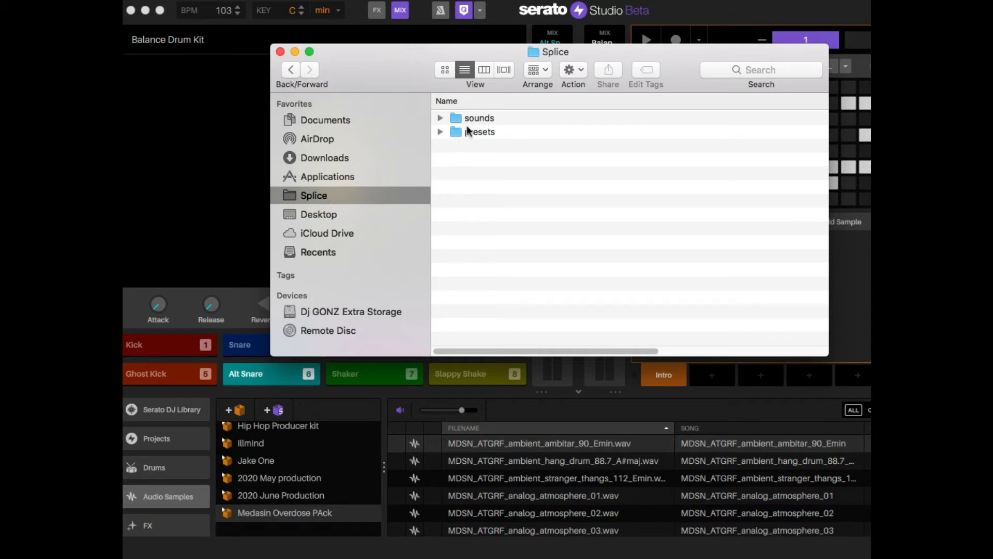
# - Expand the Splice sounds folder and look through its downloaded sample pack folders
pyautogui.click(478, 118)
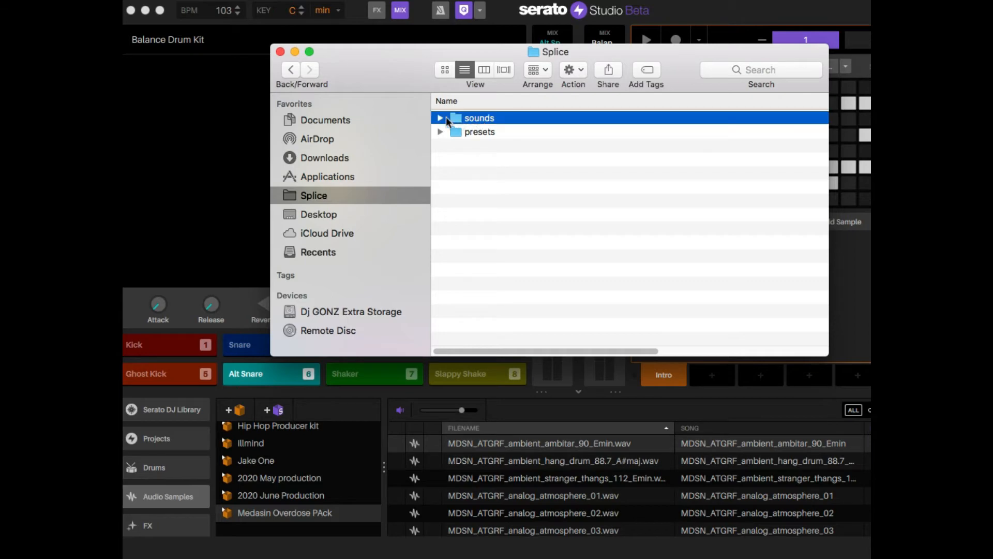
pyautogui.click(440, 118)
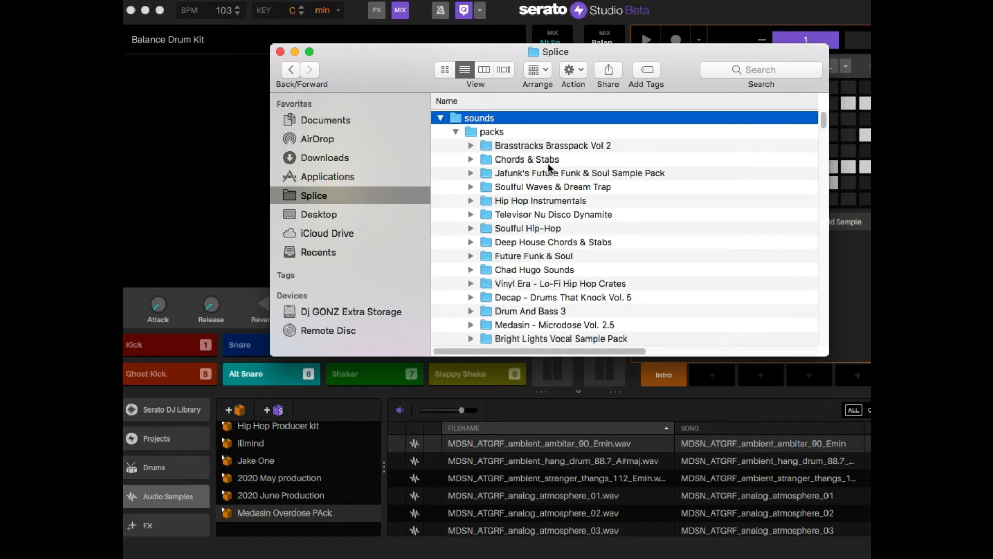
pyautogui.scroll(-3)
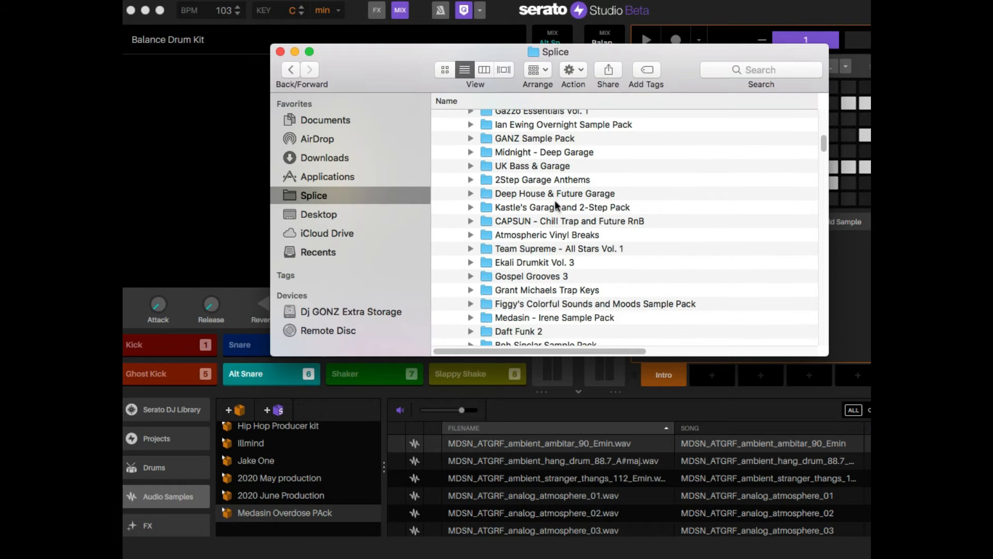
pyautogui.scroll(-3)
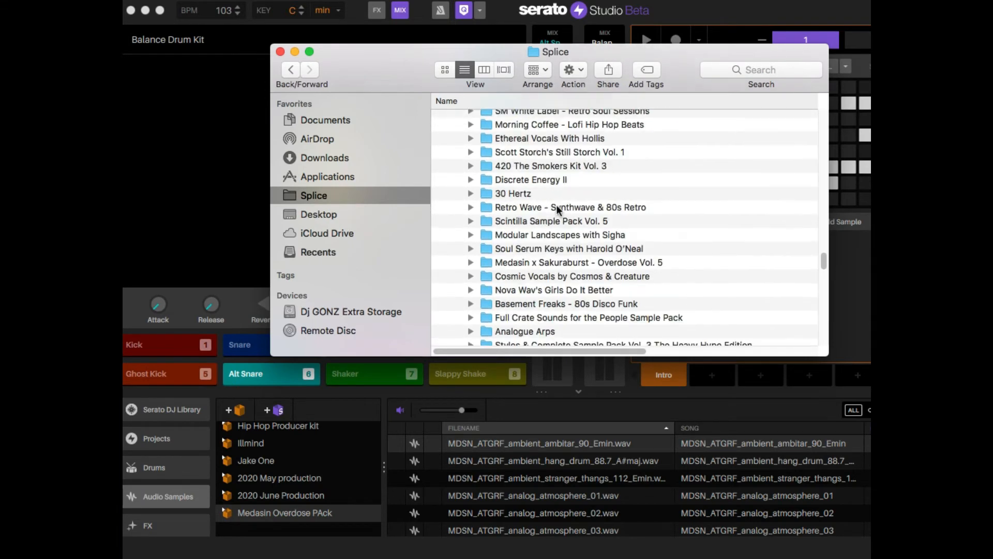
pyautogui.scroll(-3)
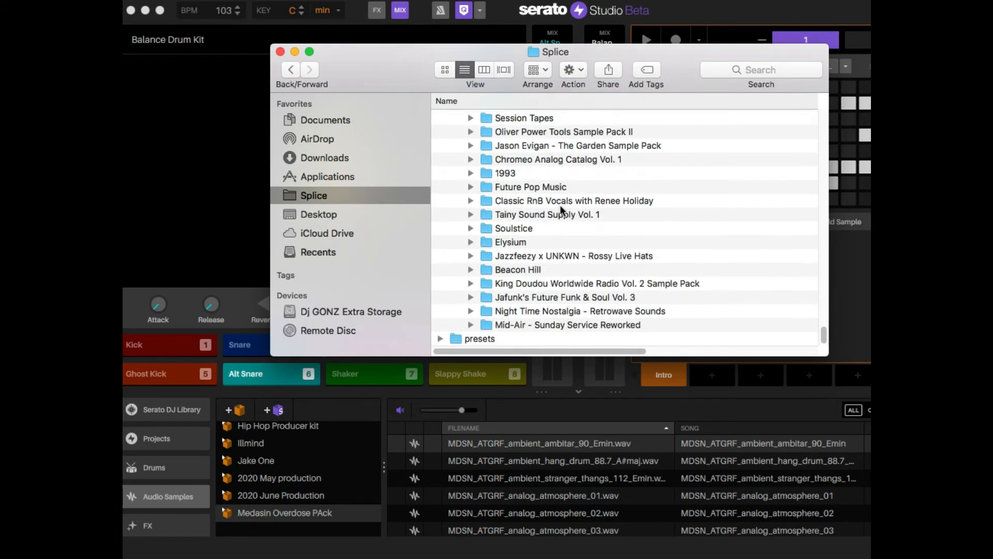
# - Select the Mid-Air - Sunday Service Reworked pack, then the Soulful Hip-Hop pack
pyautogui.click(567, 324)
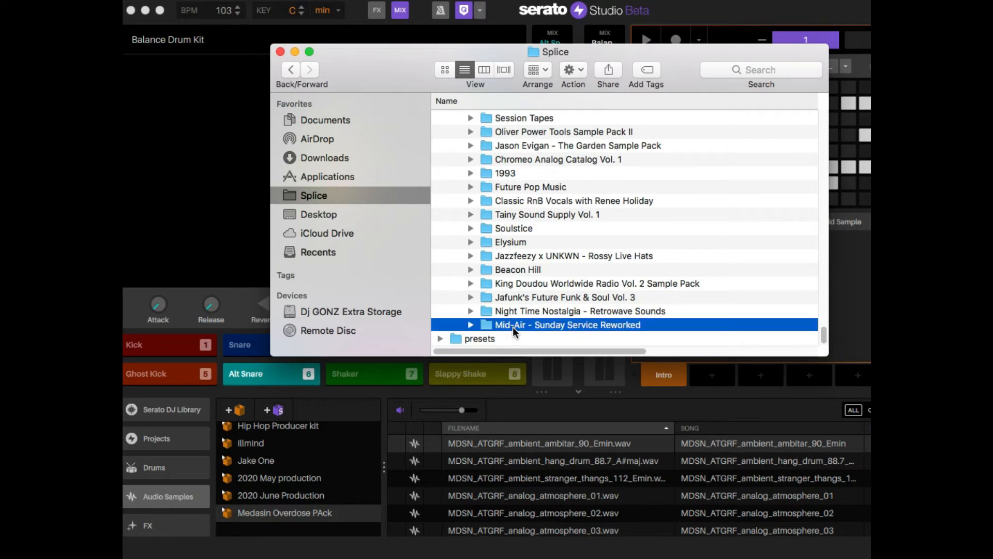
pyautogui.scroll(-3)
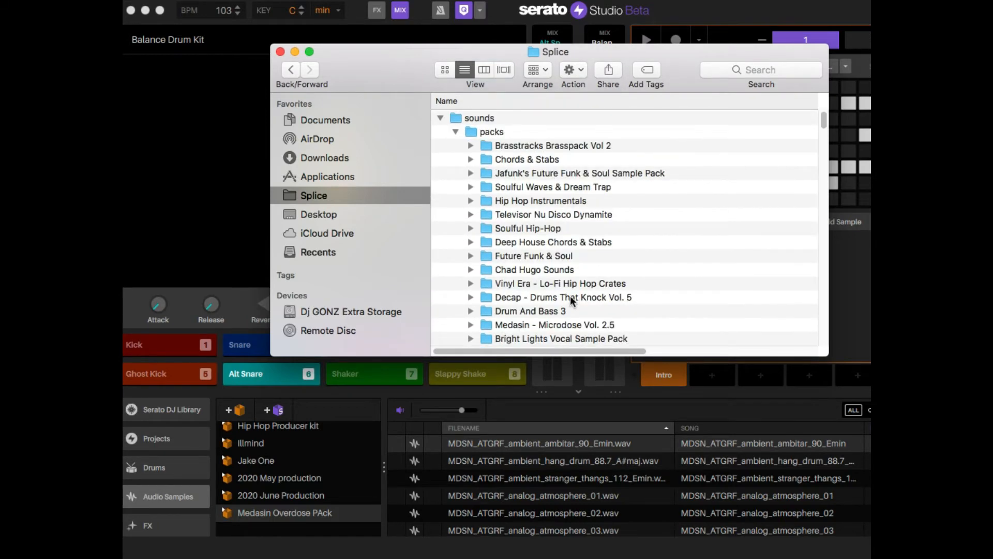
pyautogui.moveTo(533, 150)
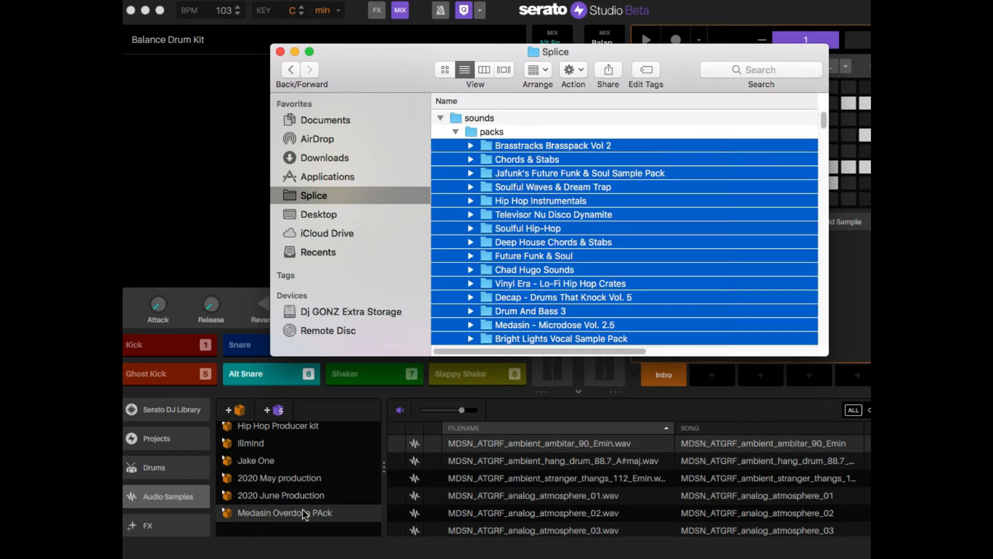
pyautogui.moveTo(652, 228)
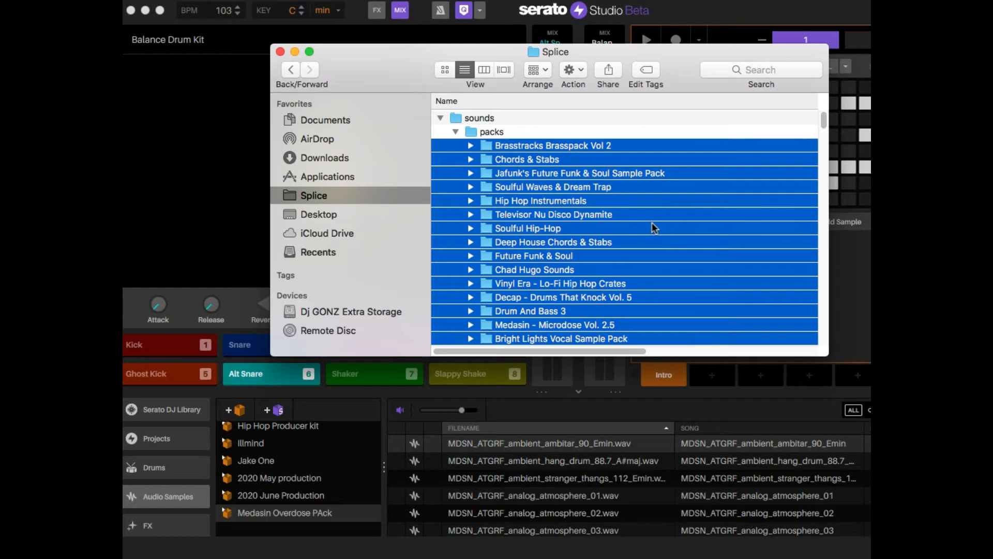
pyautogui.click(527, 228)
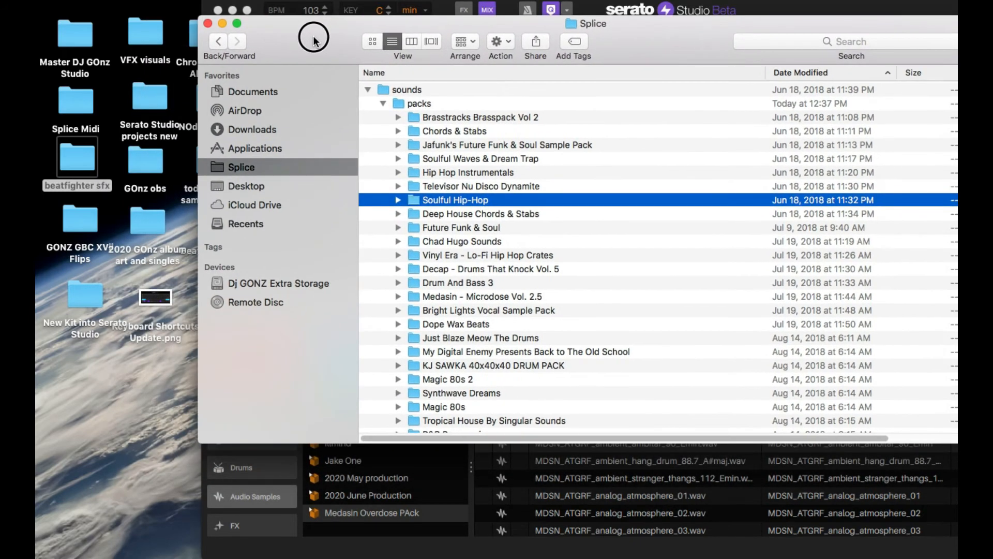
pyautogui.moveTo(236, 39)
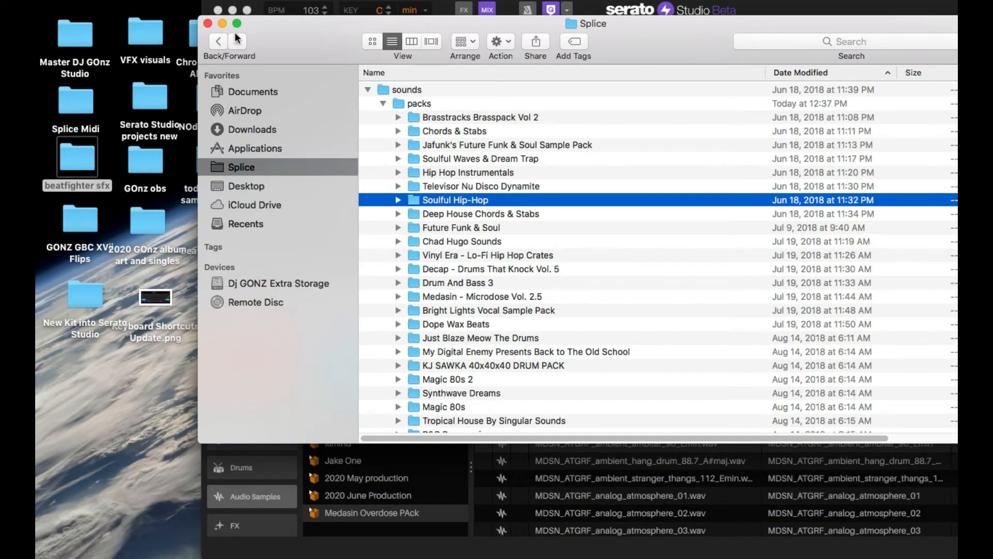
pyautogui.moveTo(218, 40)
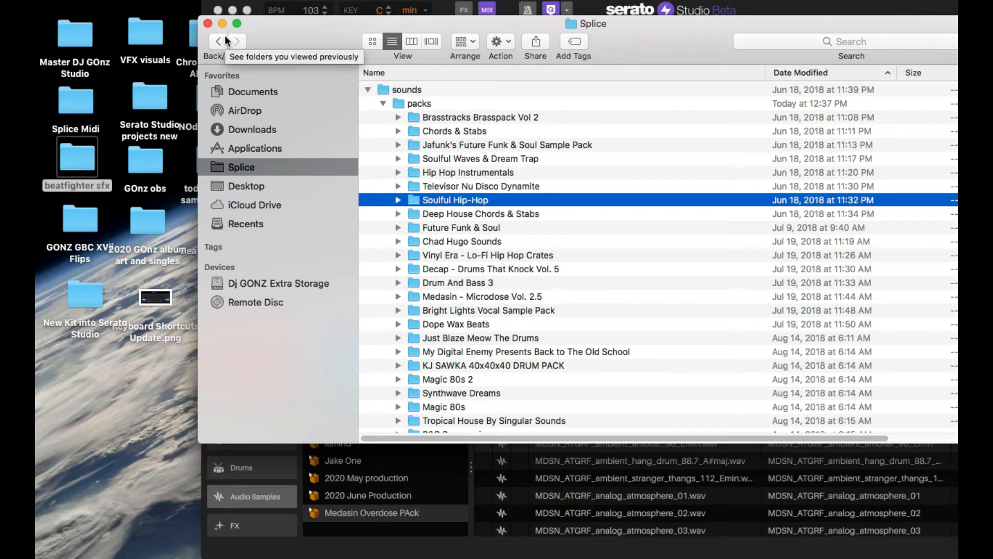
pyautogui.moveTo(223, 24)
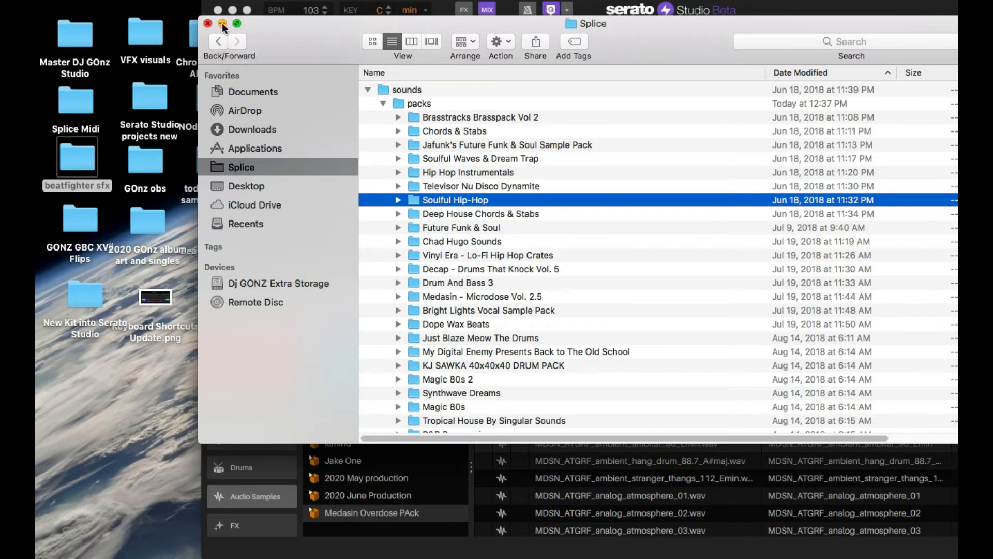
# - Enlarge the Splice window and sort the packs folder by Date Modified, newest first
pyautogui.click(236, 23)
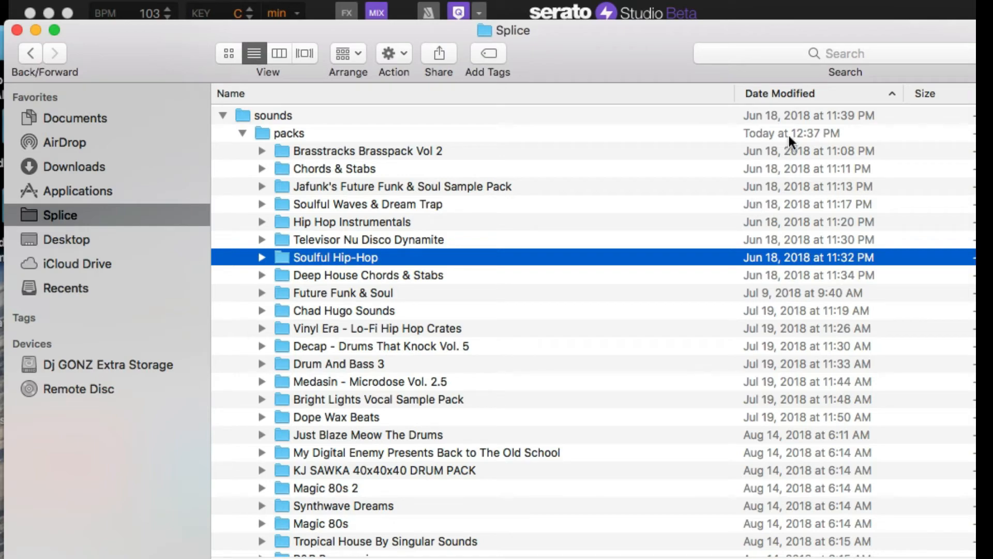
pyautogui.click(288, 133)
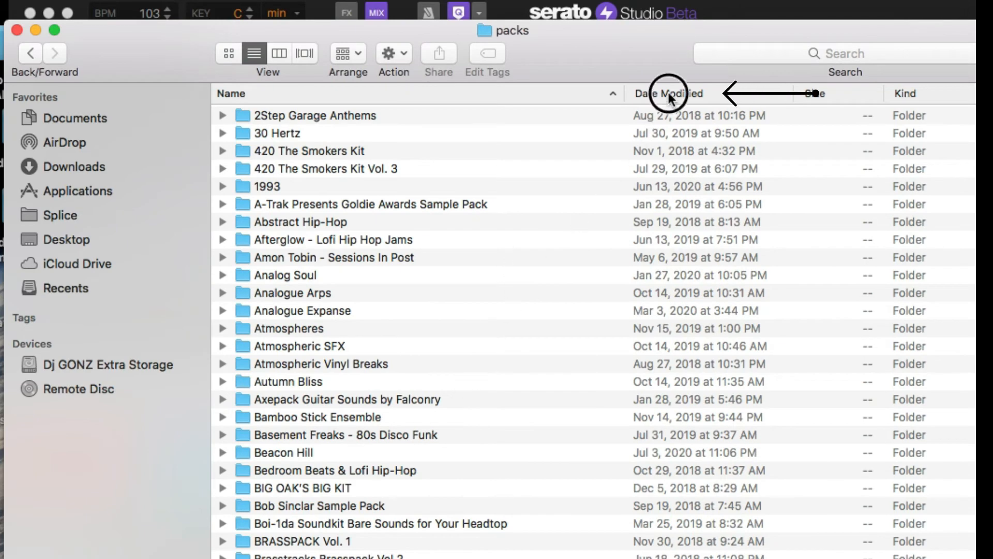
pyautogui.click(667, 93)
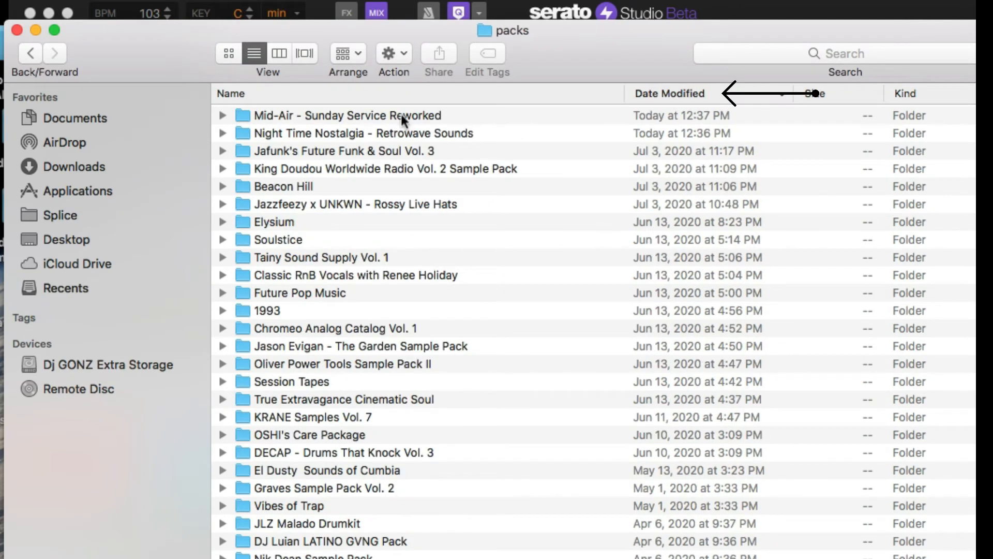
pyautogui.moveTo(320, 134)
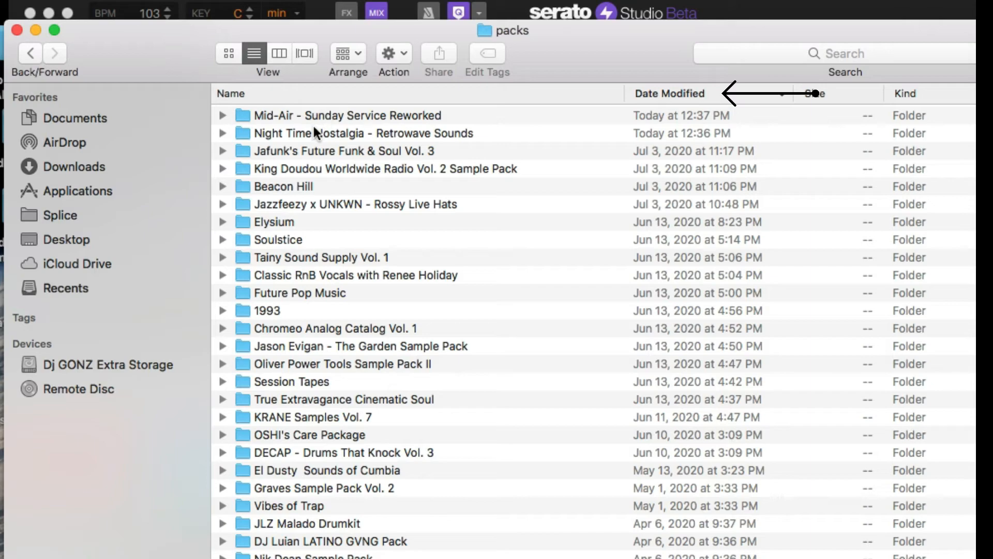
pyautogui.moveTo(393, 121)
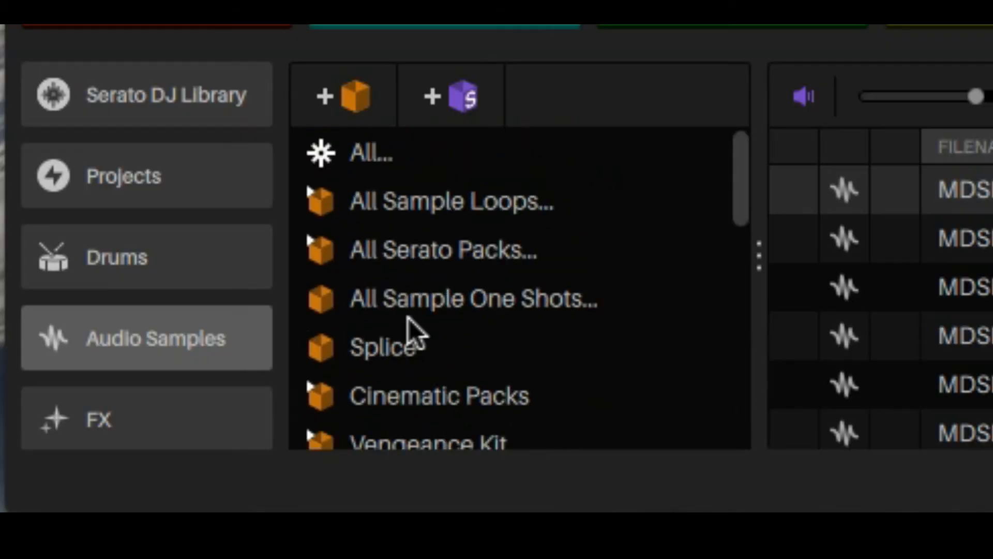
# - Show the Splice crate's sample files with their song, BPM and key details
pyautogui.click(383, 347)
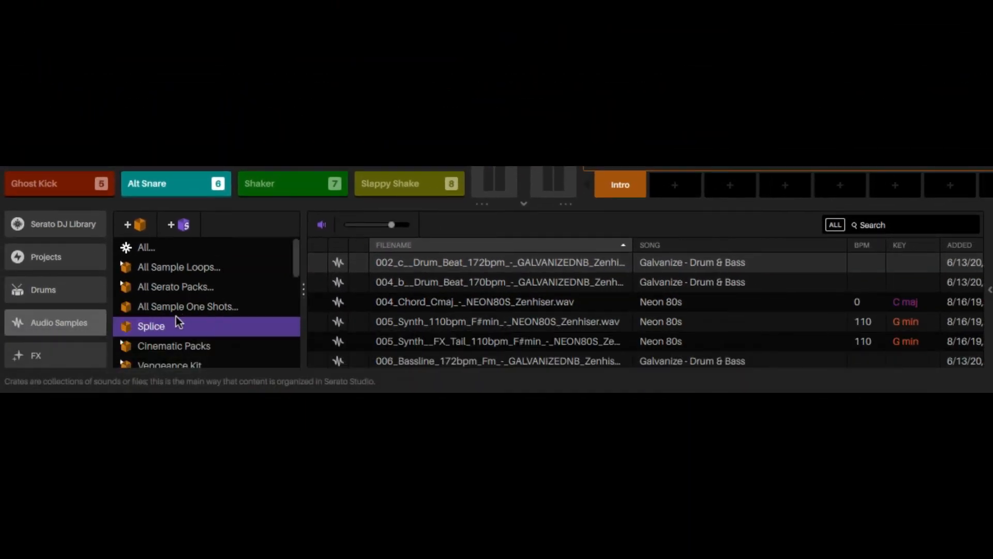
pyautogui.moveTo(171, 327)
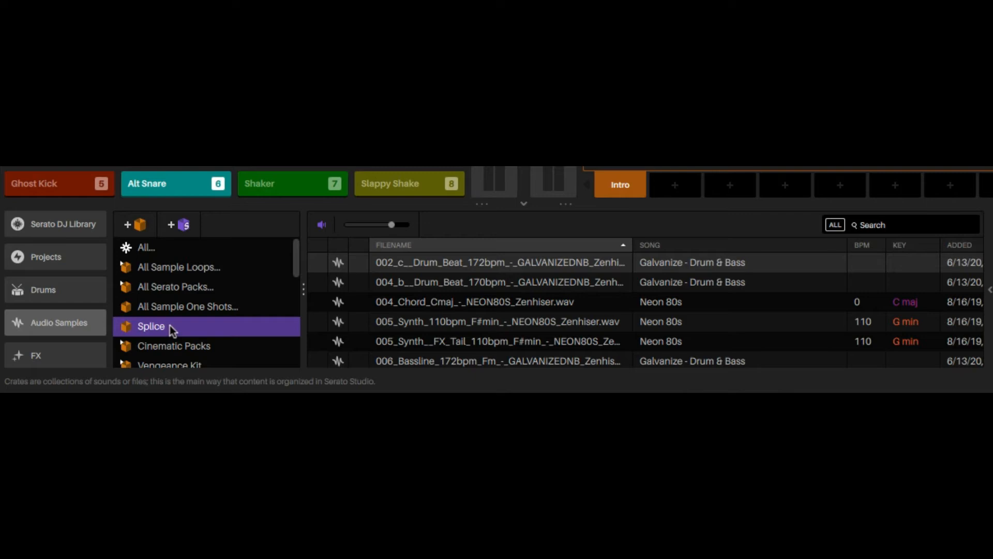
pyautogui.moveTo(886, 225)
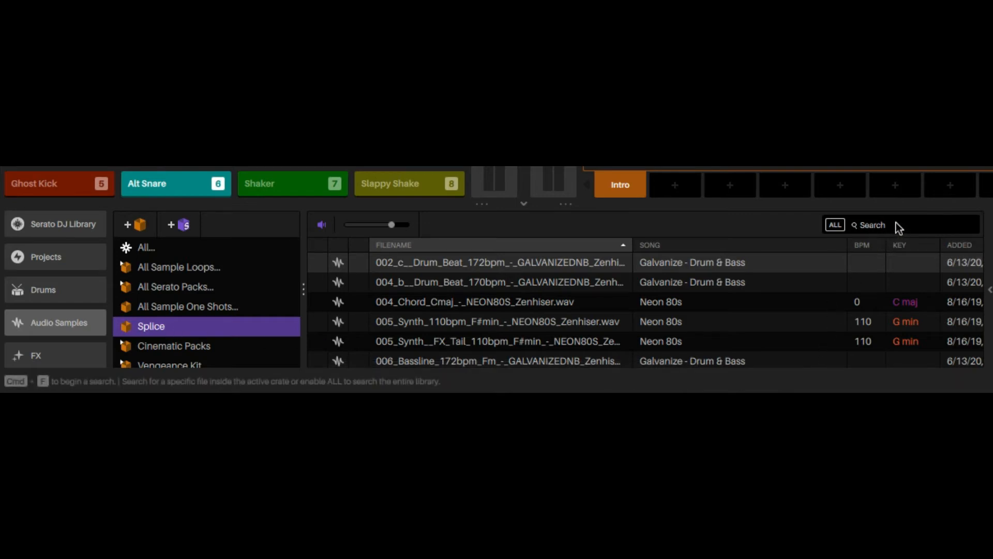
pyautogui.moveTo(893, 231)
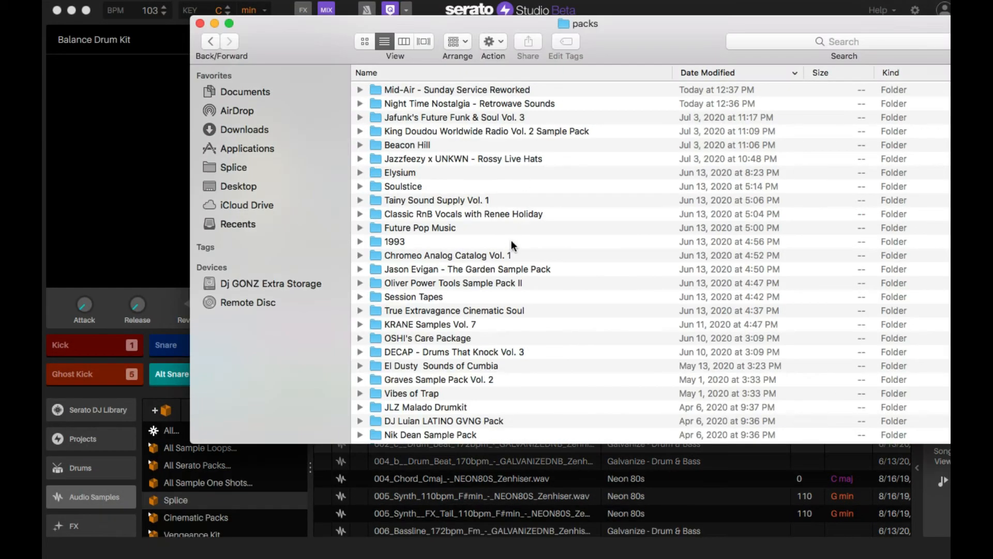
# - Select the Mid-Air - Sunday Service Reworked pack in the Finder packs folder
pyautogui.click(457, 89)
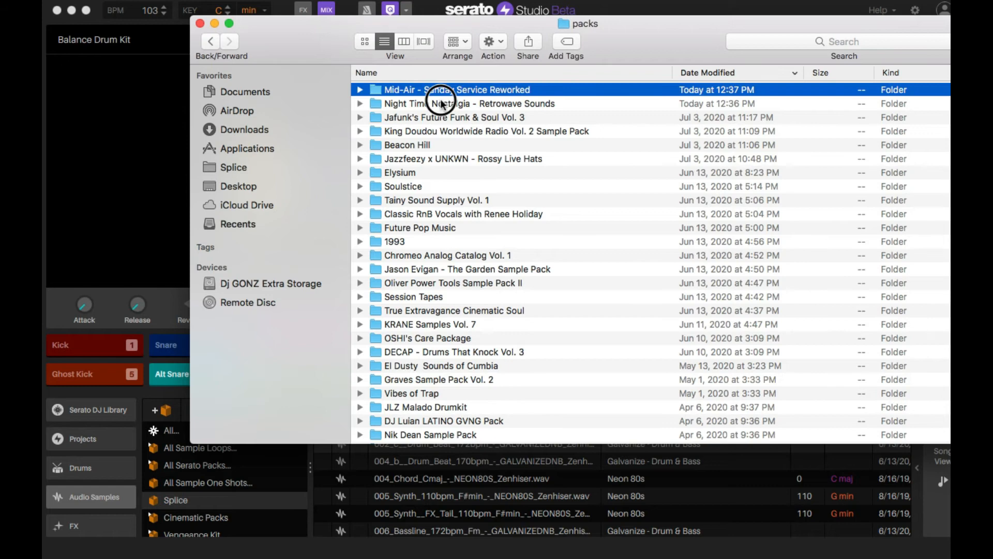
pyautogui.click(468, 103)
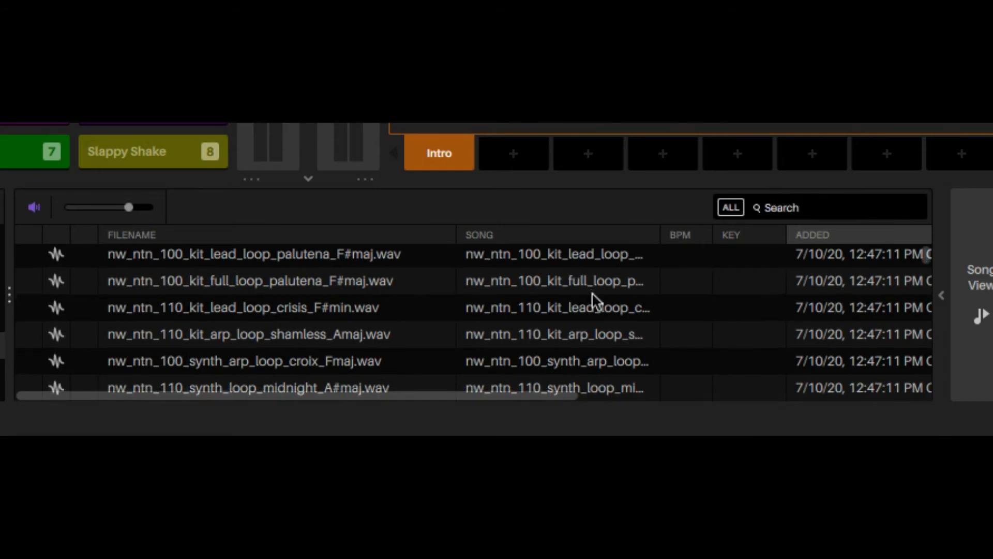
# - Scroll the Splice crate's list from the 7/10/20 additions down to those added 7/4/20
pyautogui.scroll(-3)
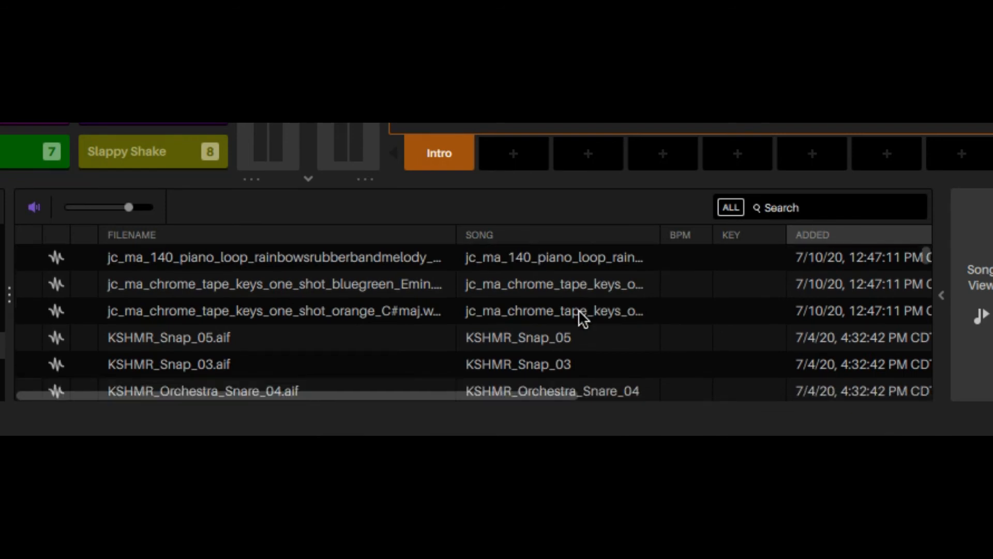
pyautogui.scroll(-3)
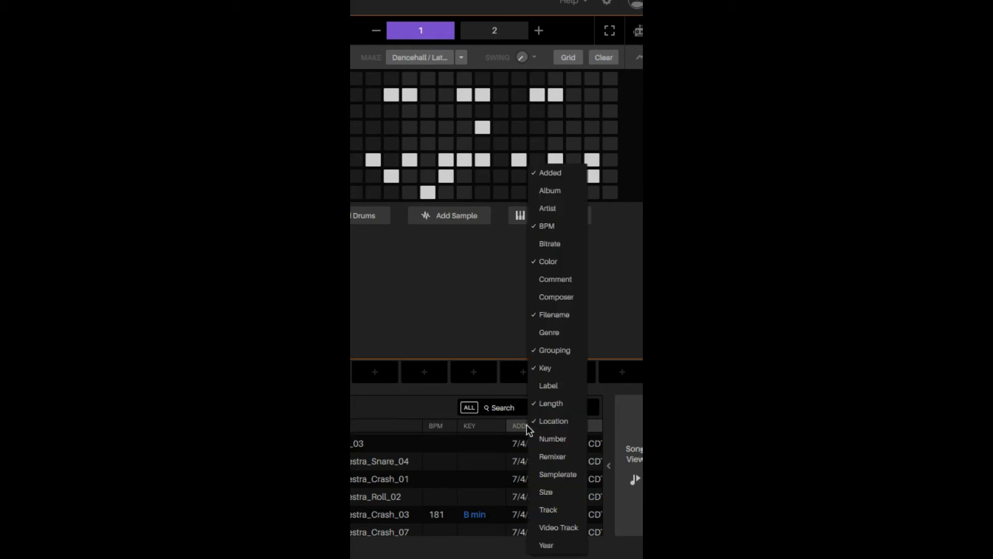
pyautogui.moveTo(558, 261)
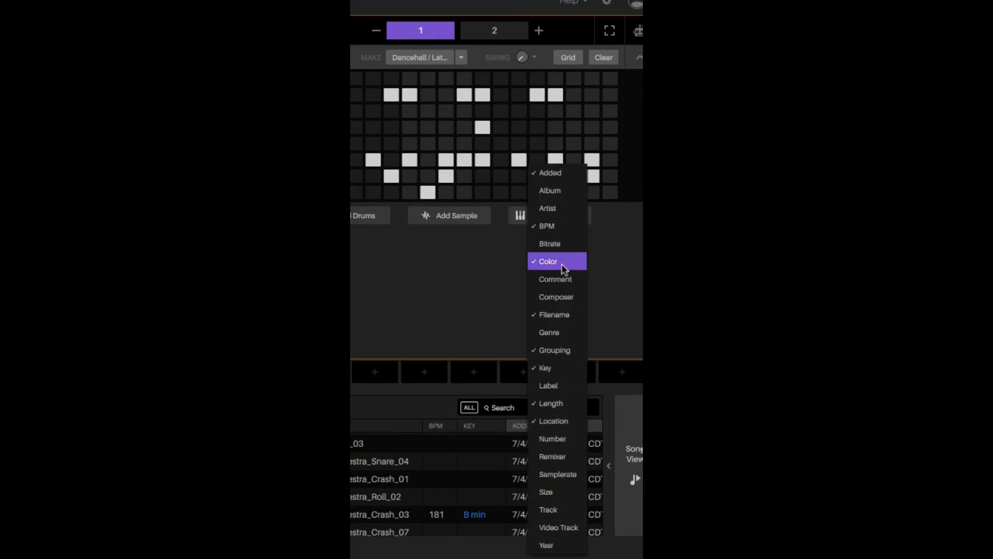
pyautogui.moveTo(558, 208)
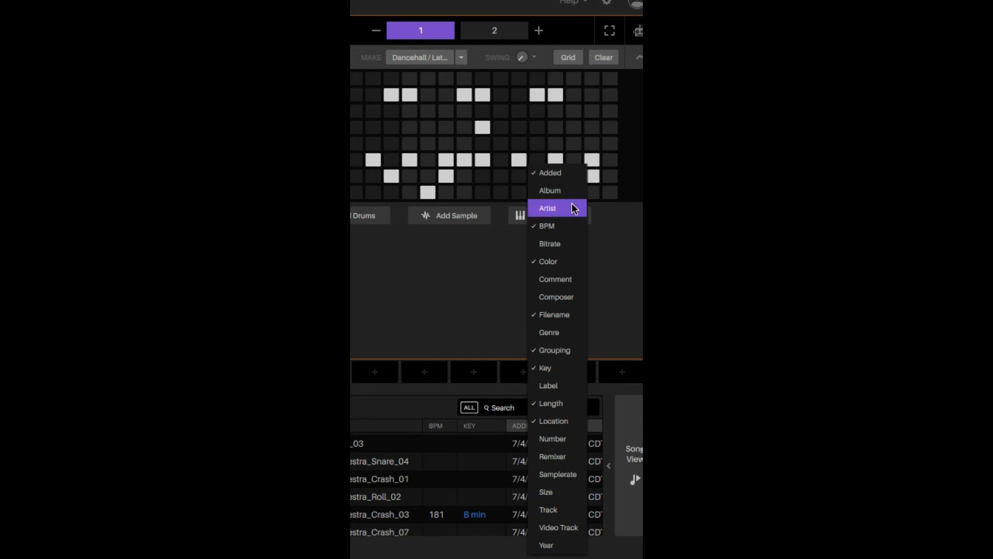
pyautogui.moveTo(559, 225)
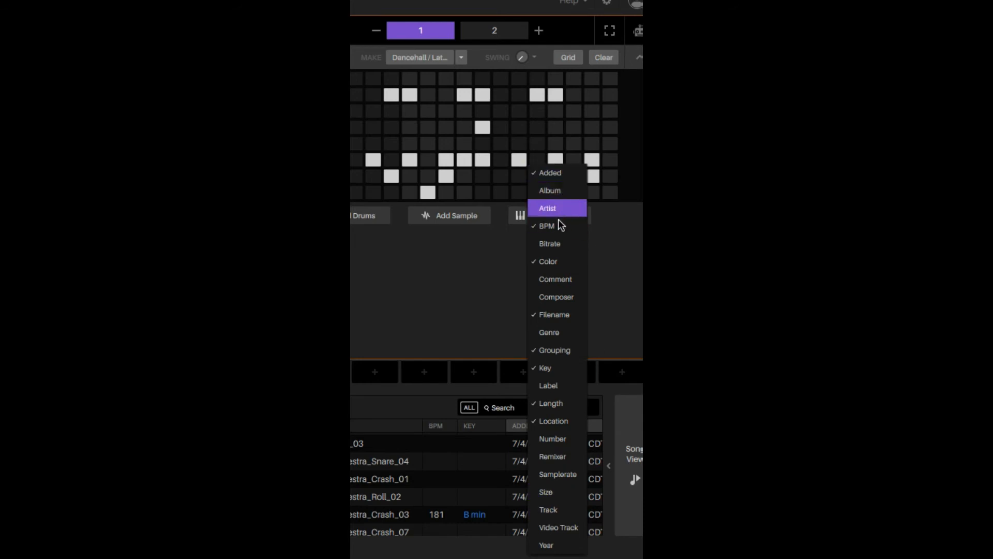
pyautogui.moveTo(564, 460)
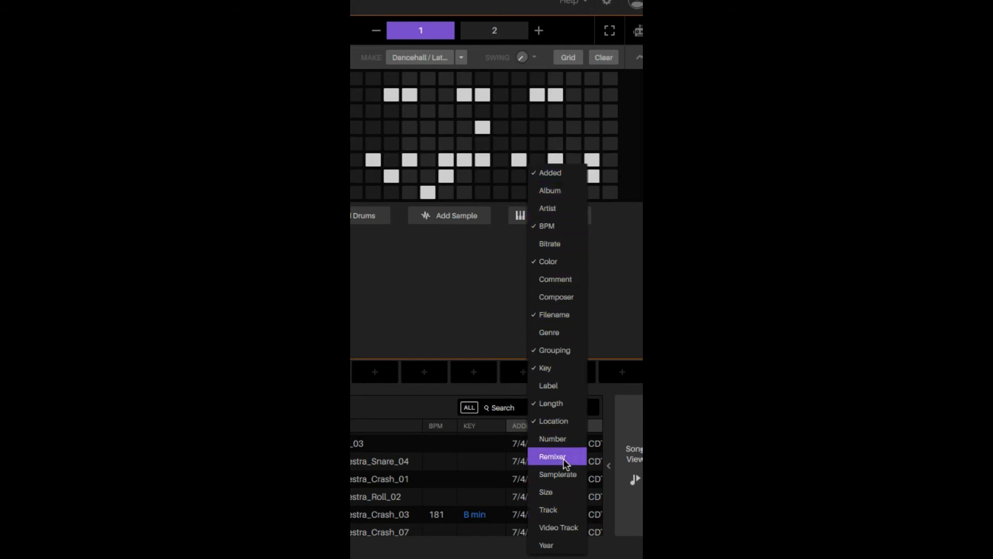
pyautogui.moveTo(544, 367)
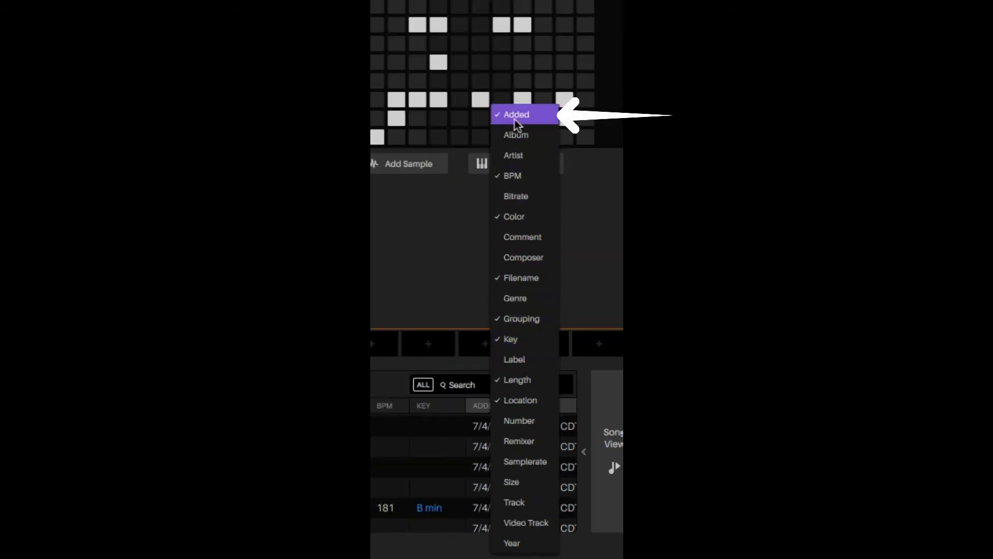
pyautogui.click(516, 114)
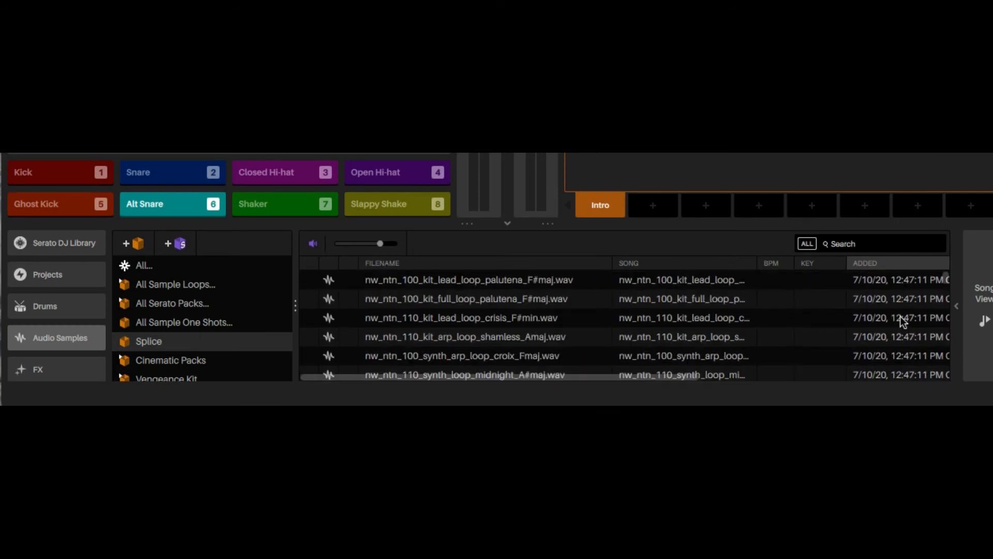
pyautogui.moveTo(797, 326)
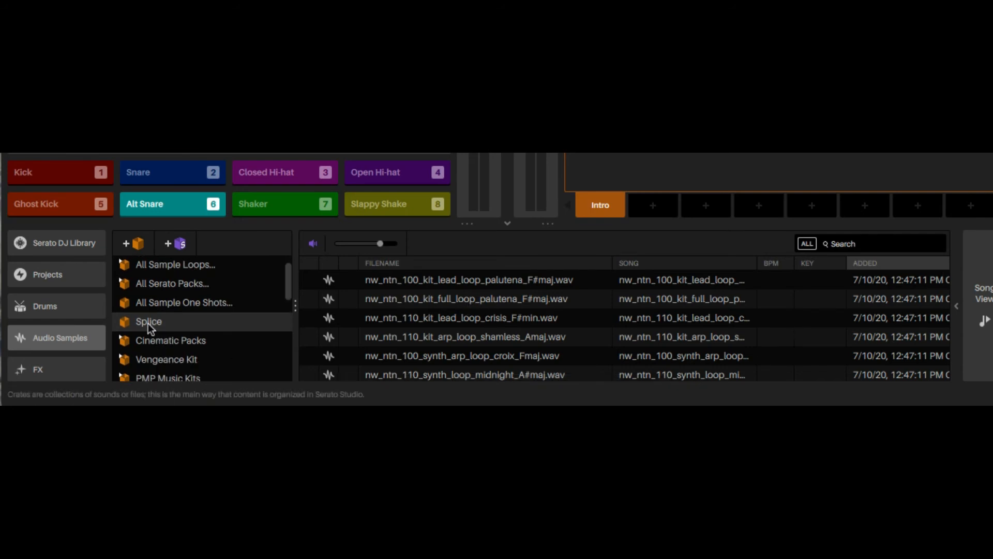
pyautogui.moveTo(686, 312)
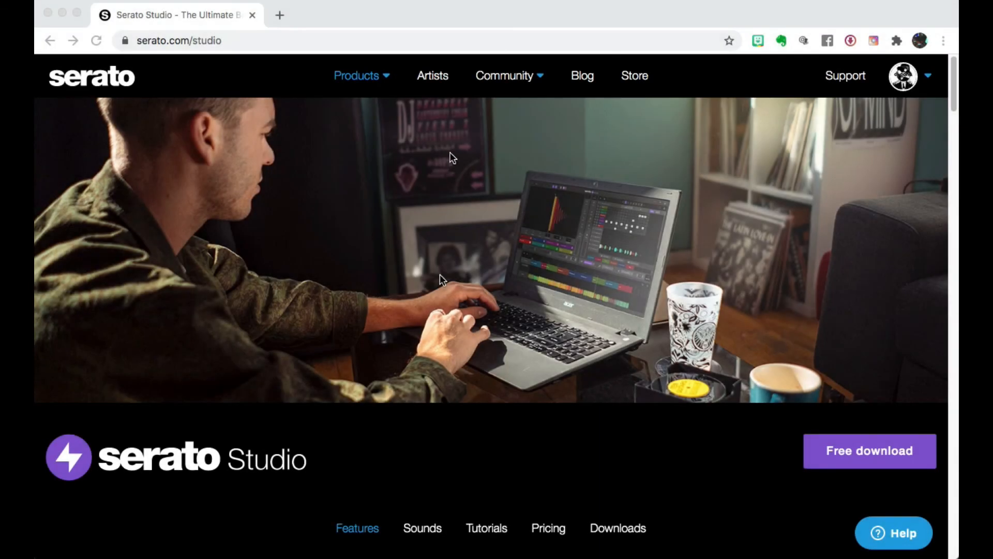
pyautogui.moveTo(203, 31)
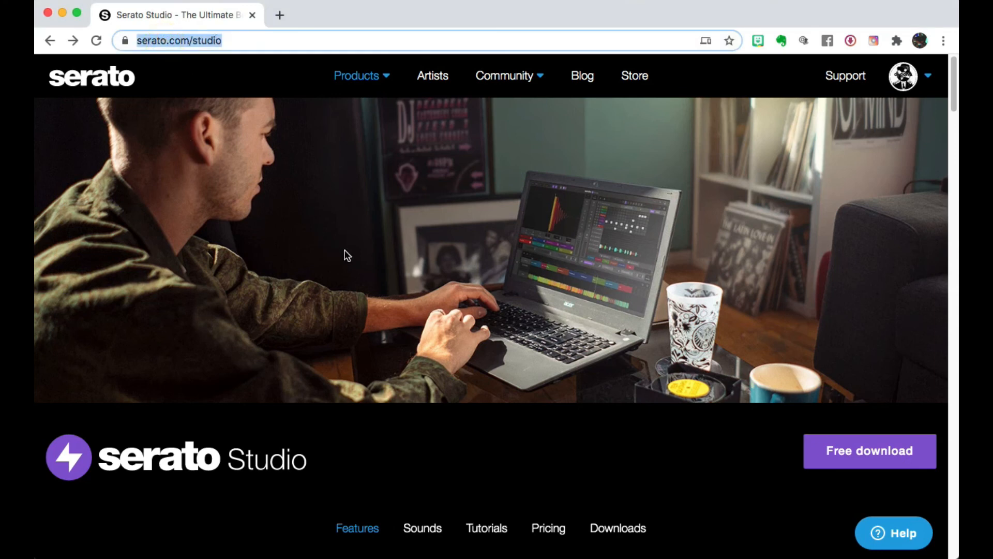
# - Scroll further down the Serato Studio product page on serato.com
pyautogui.scroll(-3)
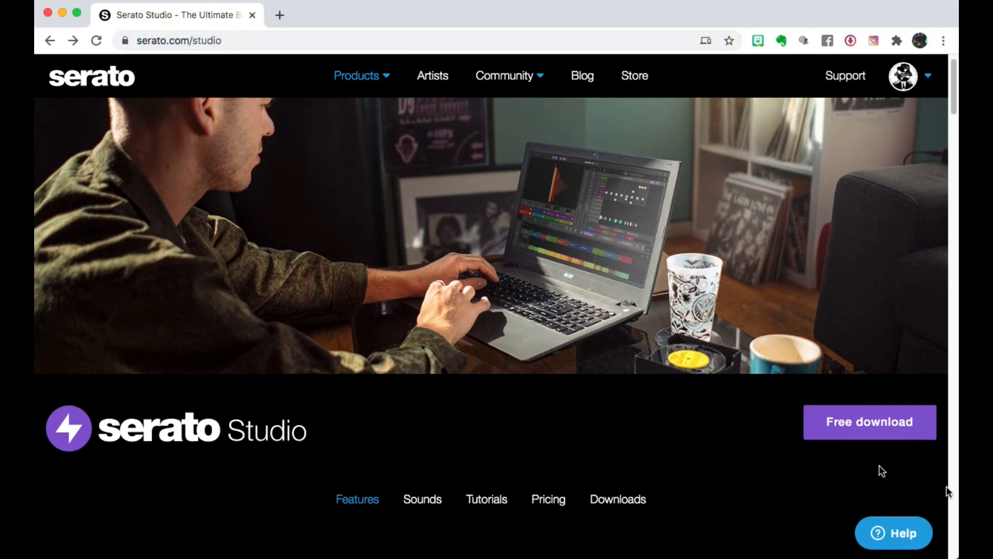
pyautogui.moveTo(936, 405)
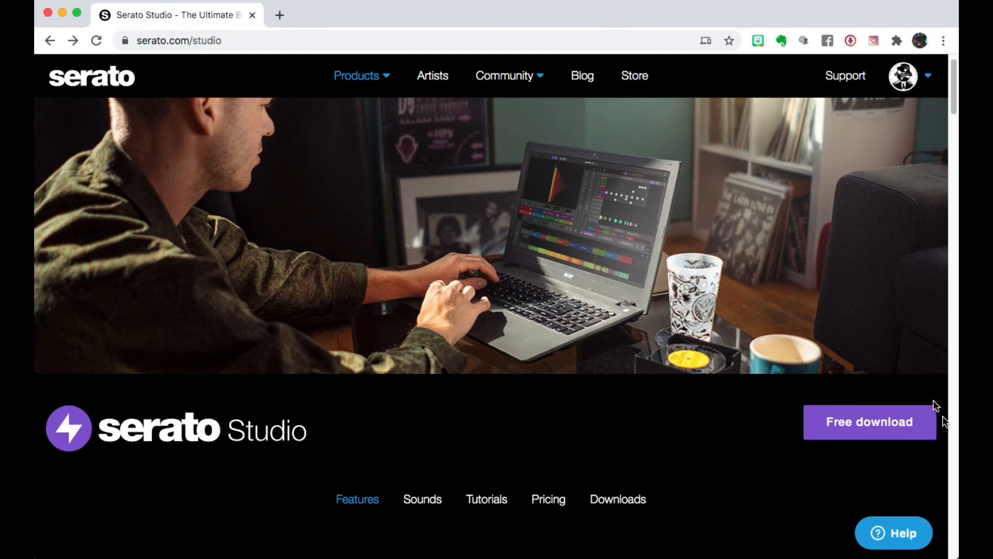
pyautogui.moveTo(744, 468)
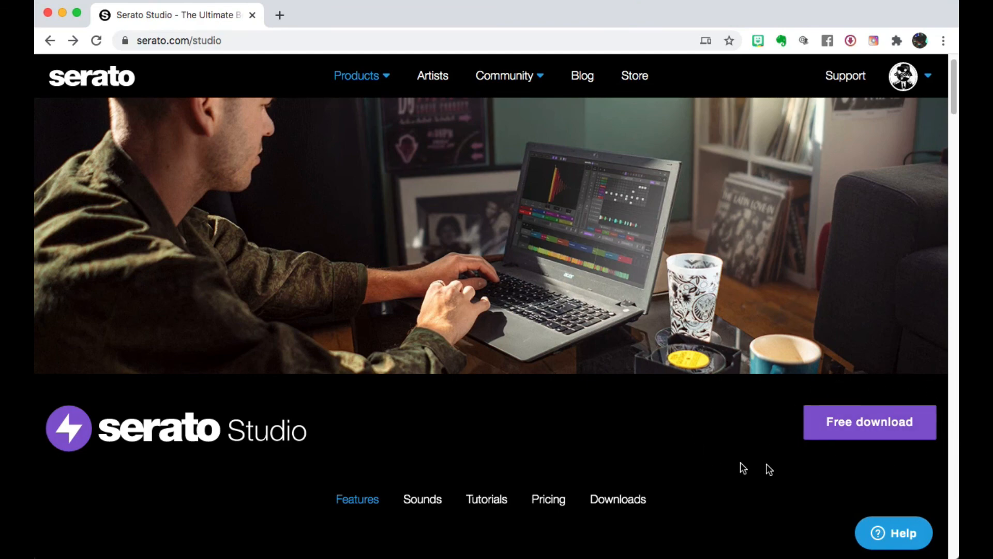